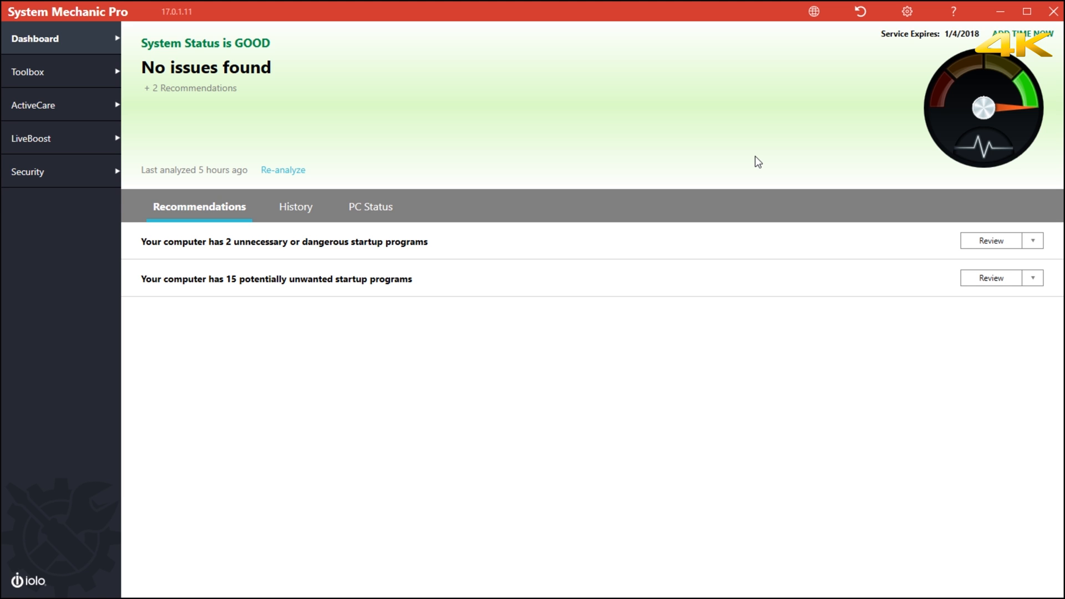
mouse_move(475, 217)
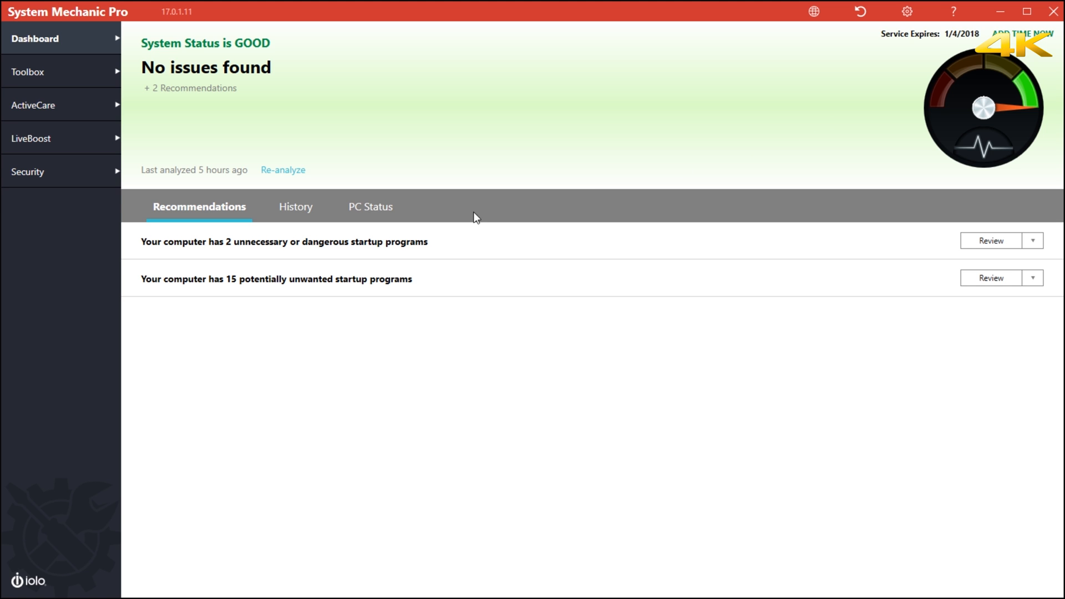
- Switch the dashboard to the PC Status tab showing drive space and memory sections
left_click(370, 206)
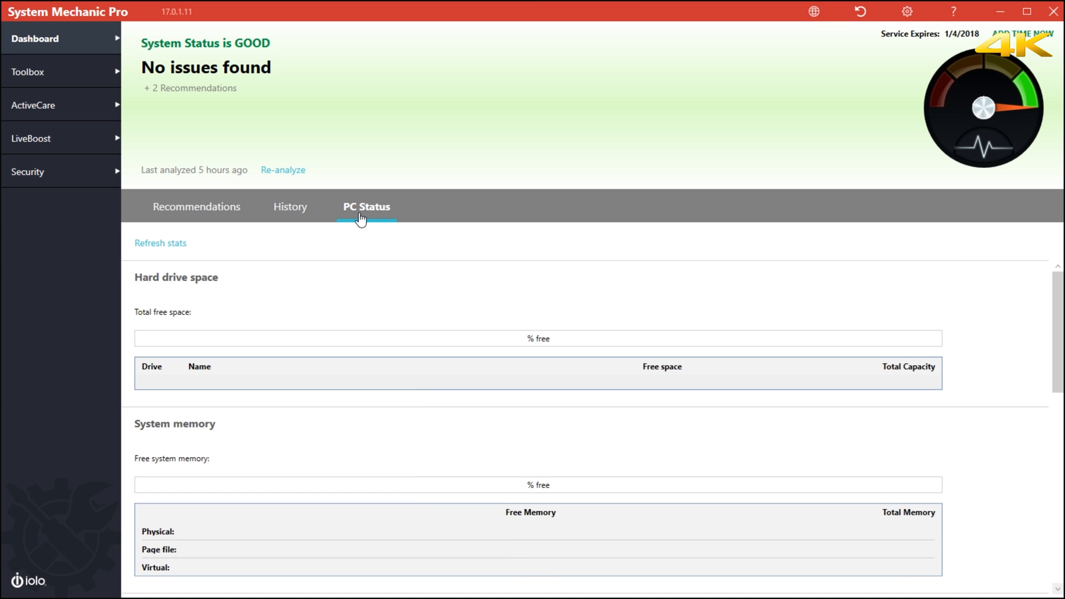
- Refresh PC stats (55% drive free, 10.27 GB memory free) and browse the startup and running program lists
left_click(160, 242)
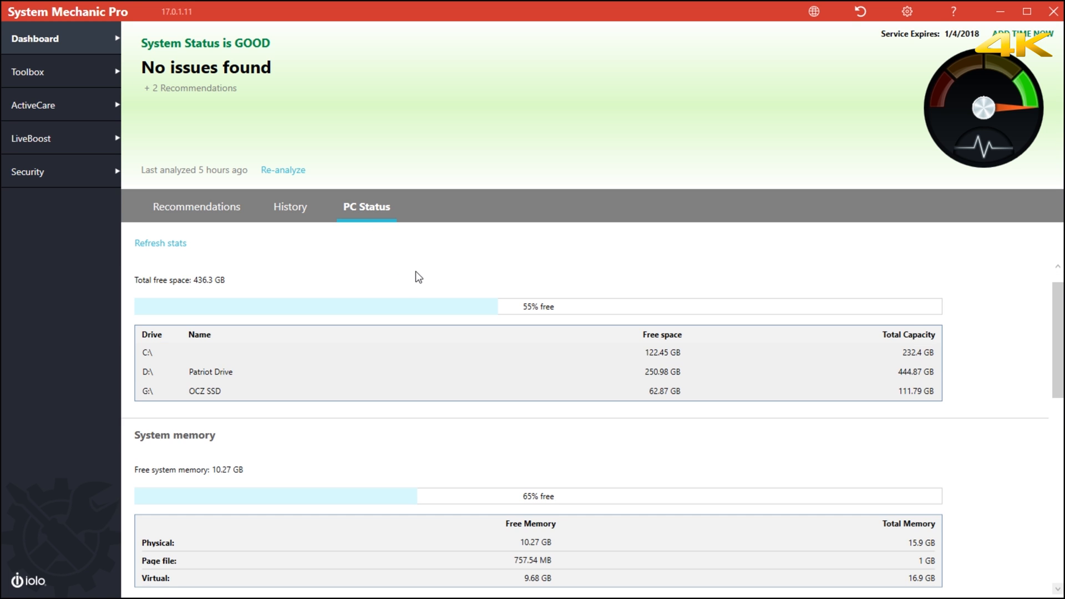
scroll("down", 3)
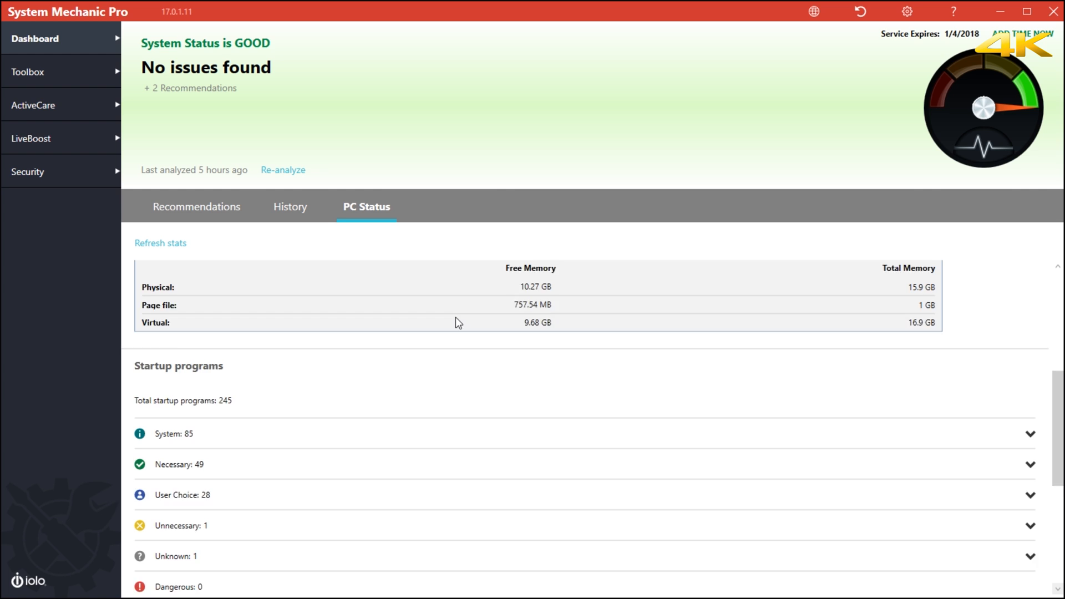
scroll("down", 3)
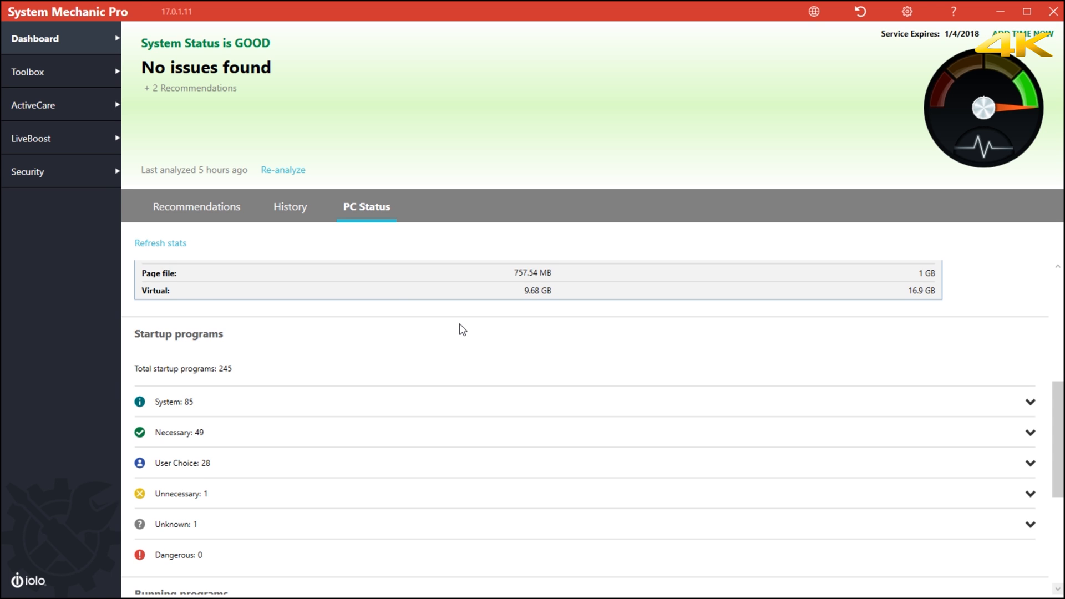
scroll("down", 3)
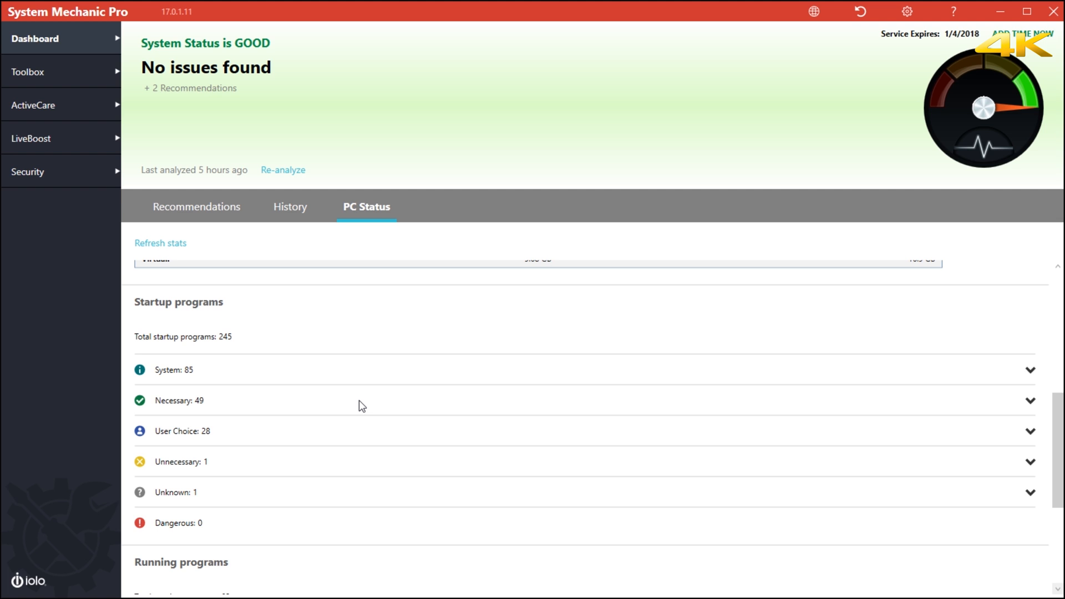
scroll("down", 3)
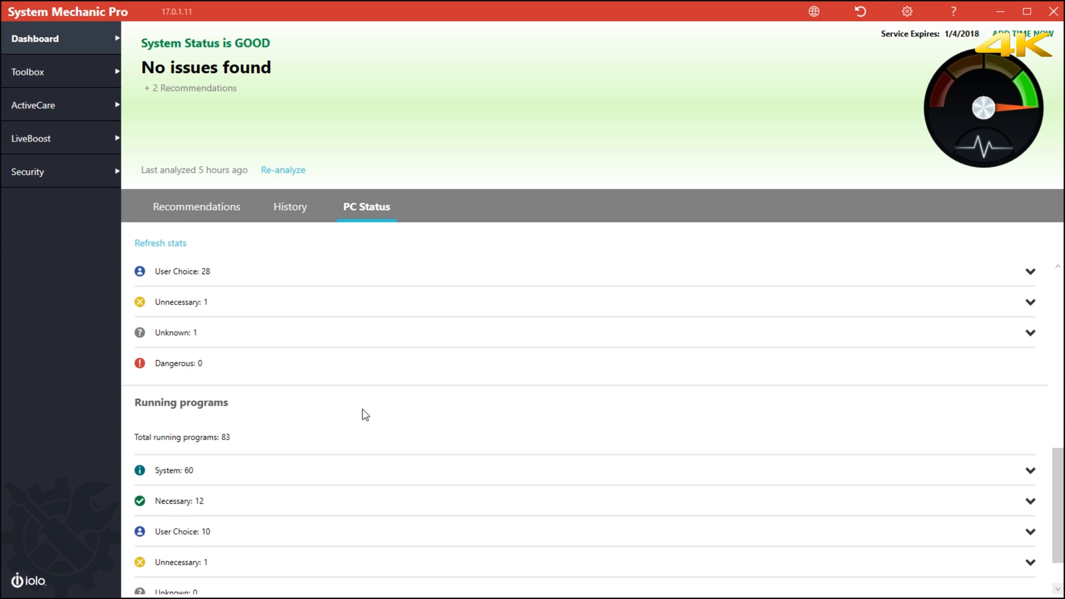
scroll("down", 3)
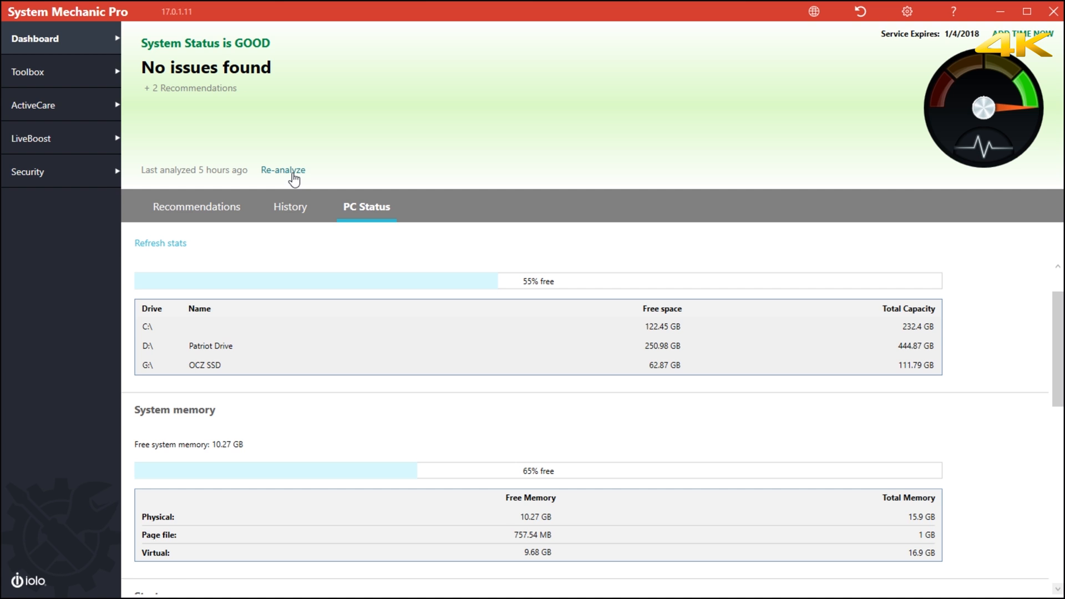
- Re-analyze the PC and repair the 99 Windows junk file issues, confirming and closing the summary
left_click(282, 170)
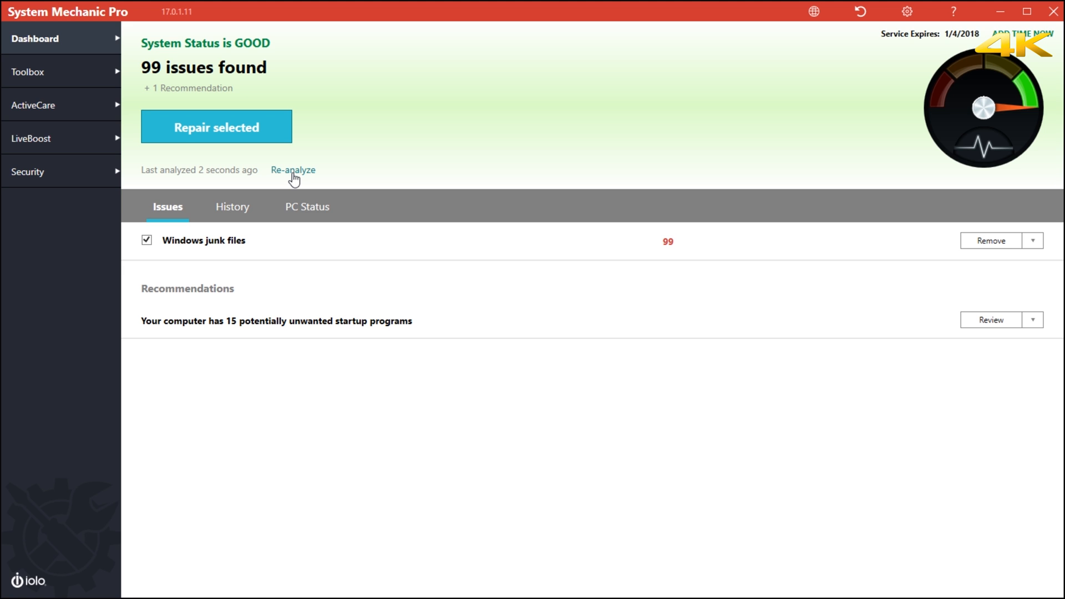
left_click(216, 126)
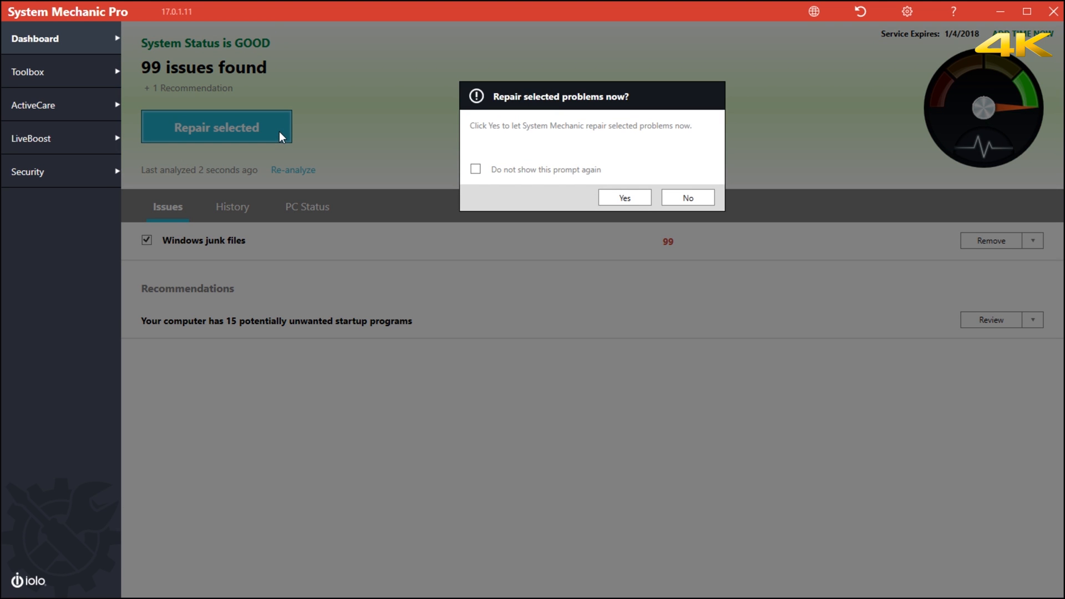
left_click(623, 197)
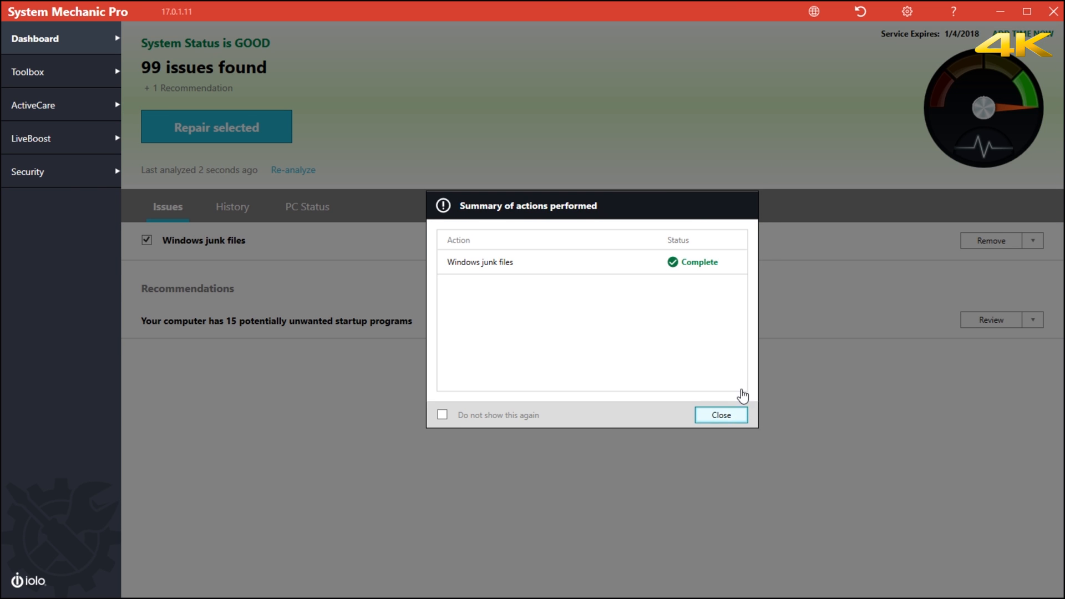
left_click(719, 415)
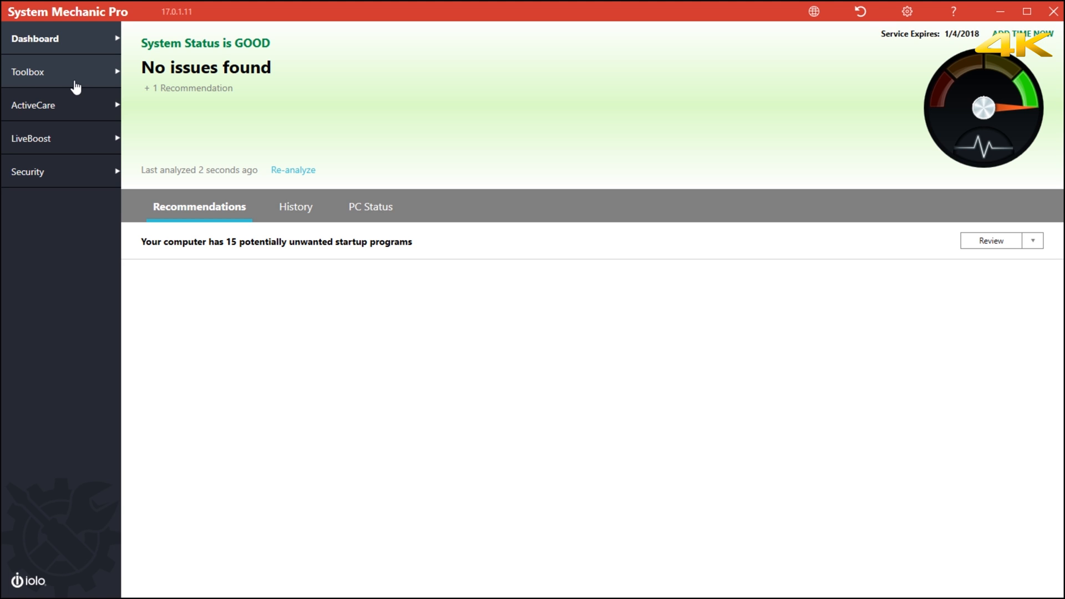
- Open the Toolbox on its Clean page listing All-in-One PC Cleanup and Registry Cleanup
left_click(28, 72)
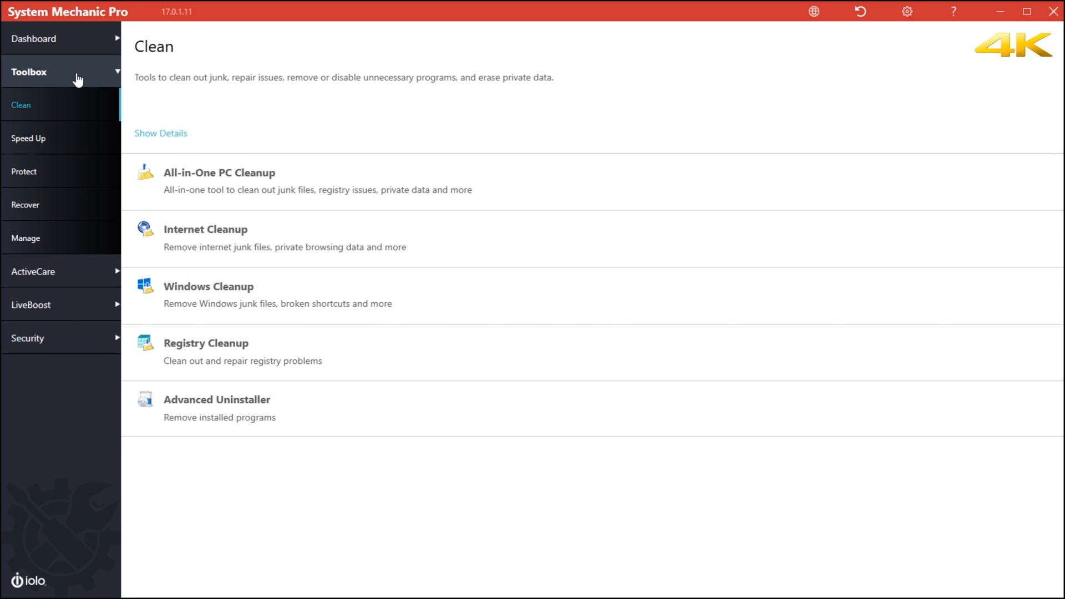
mouse_move(339, 209)
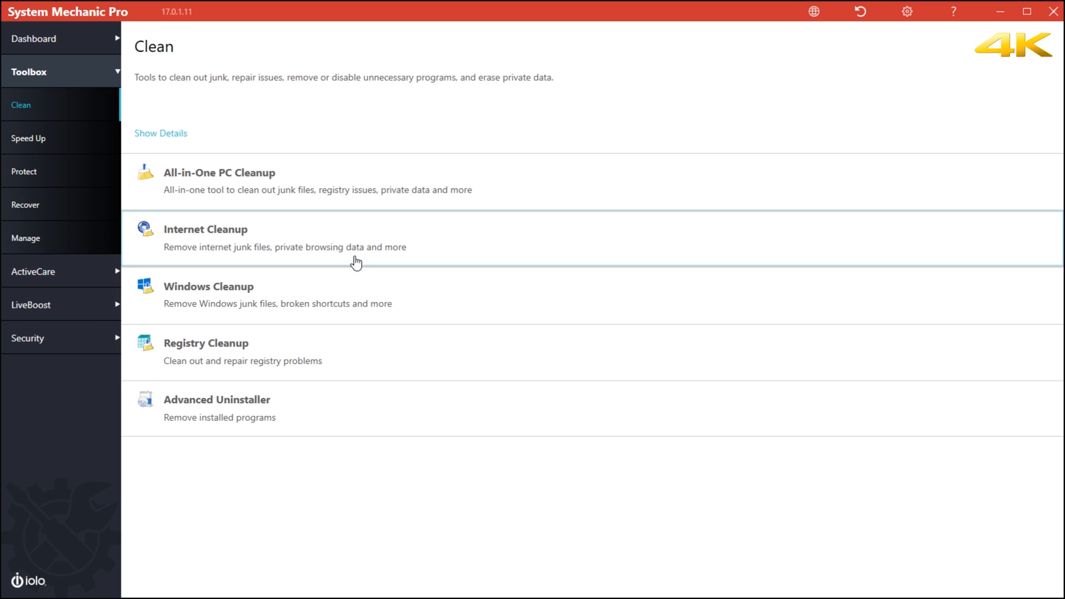
mouse_move(349, 360)
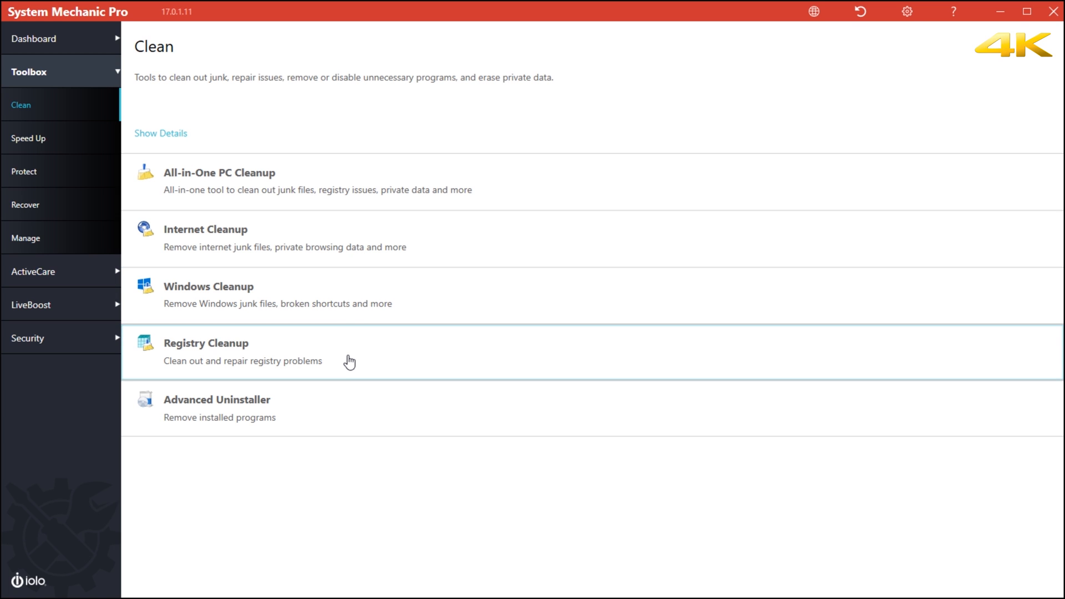
mouse_move(348, 422)
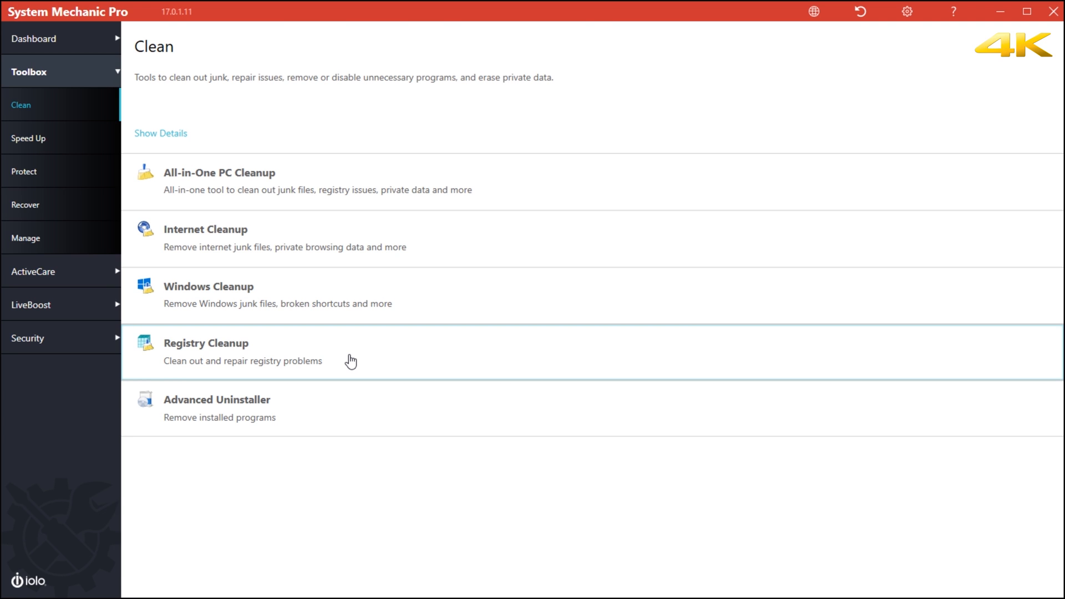
- Show the Toolbox Speed Up list with NetBooster, Disk Defragmenter, Memory Mechanic and Startup Optimizer
left_click(28, 138)
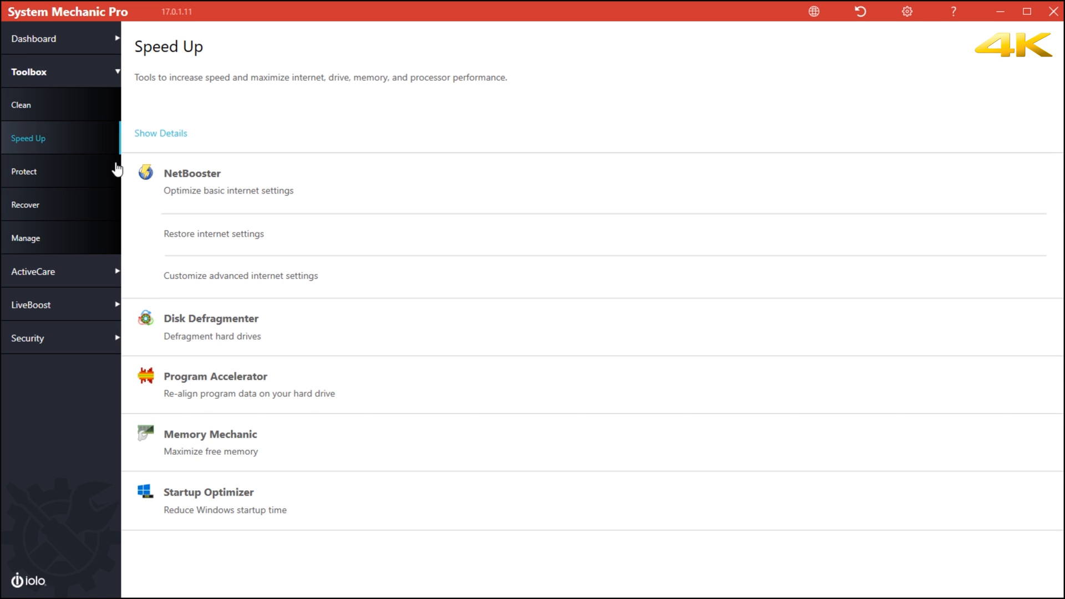
mouse_move(242, 196)
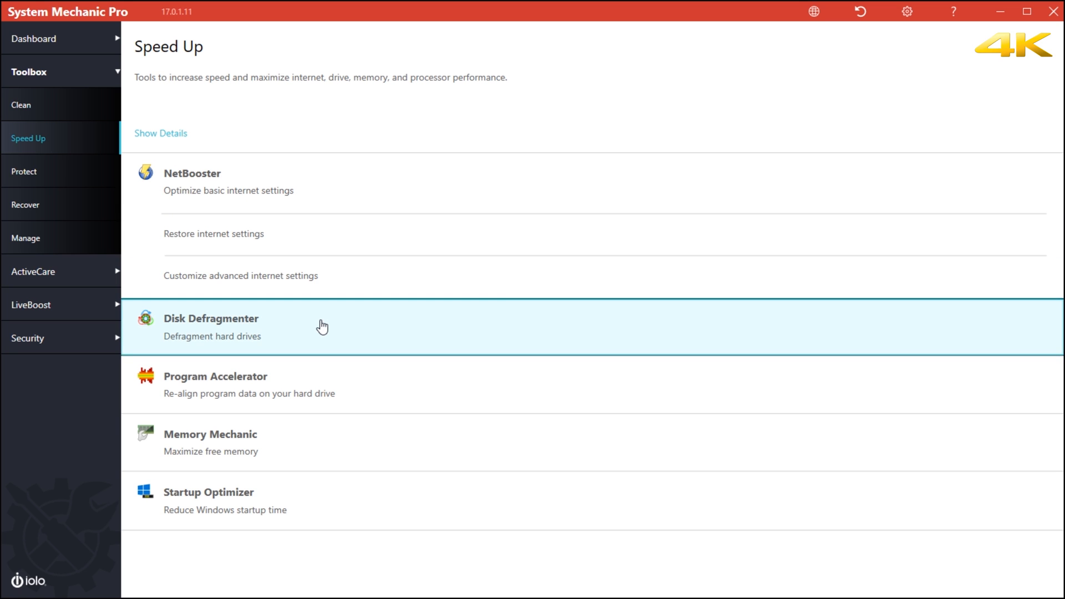
- Open Disk Defragmenter and select the G:\ OCZ SSD drive for optimisation
left_click(211, 327)
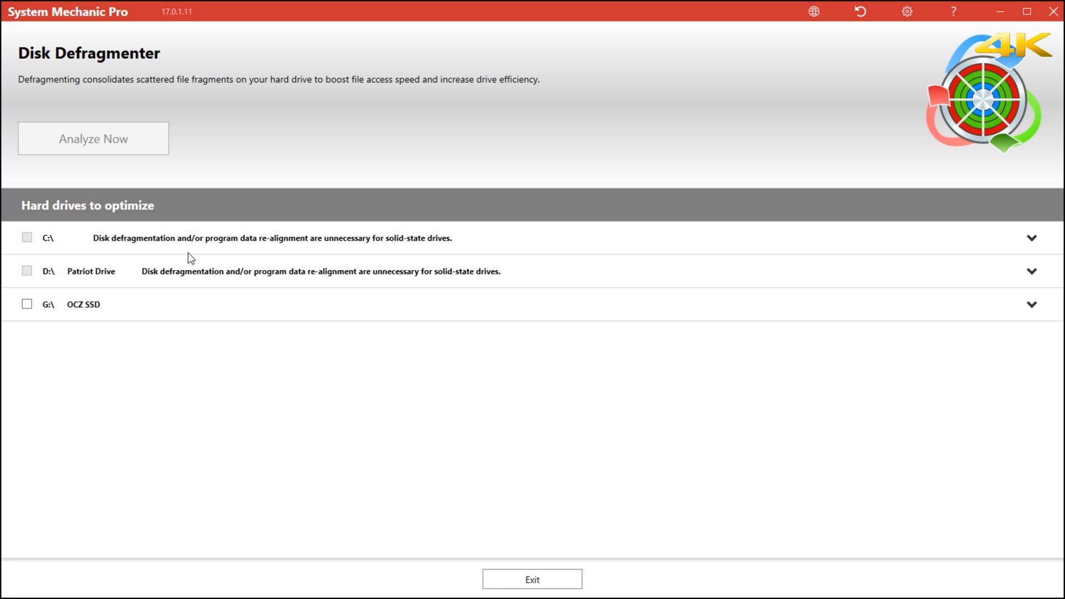
mouse_move(215, 294)
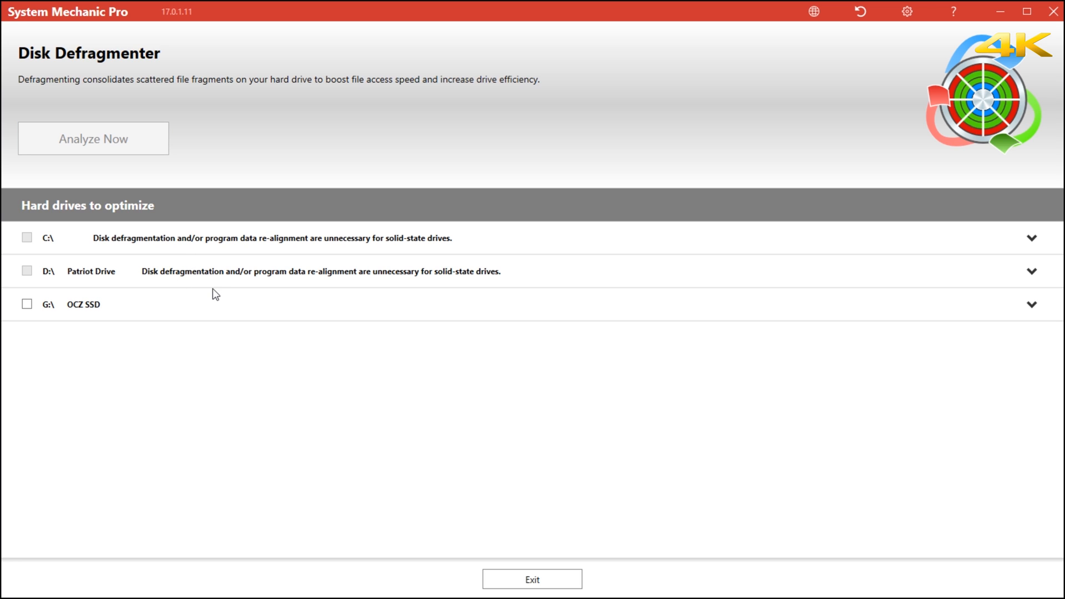
mouse_move(27, 260)
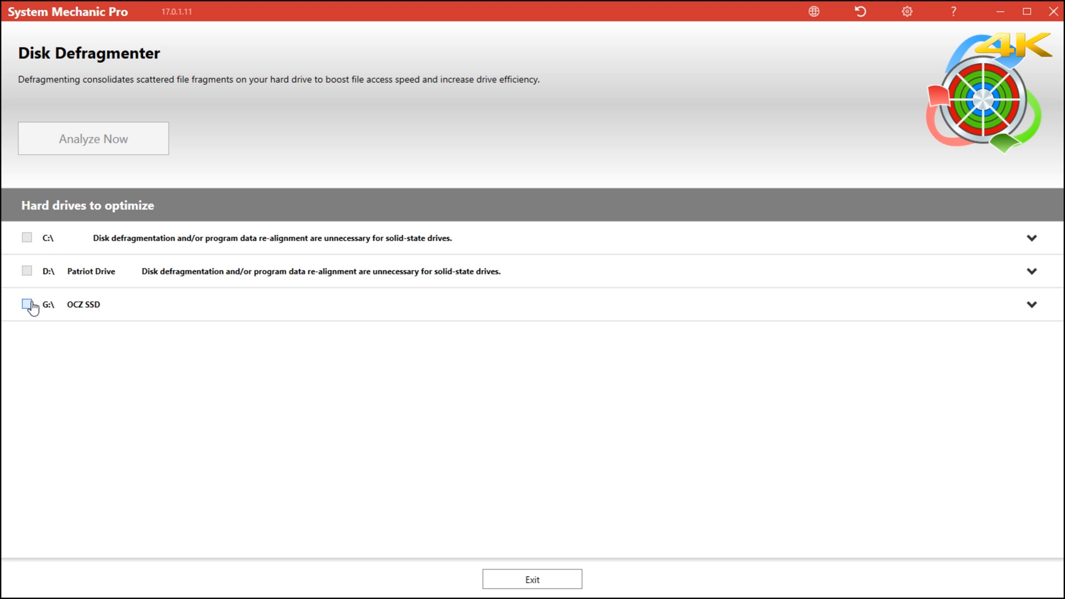
left_click(93, 138)
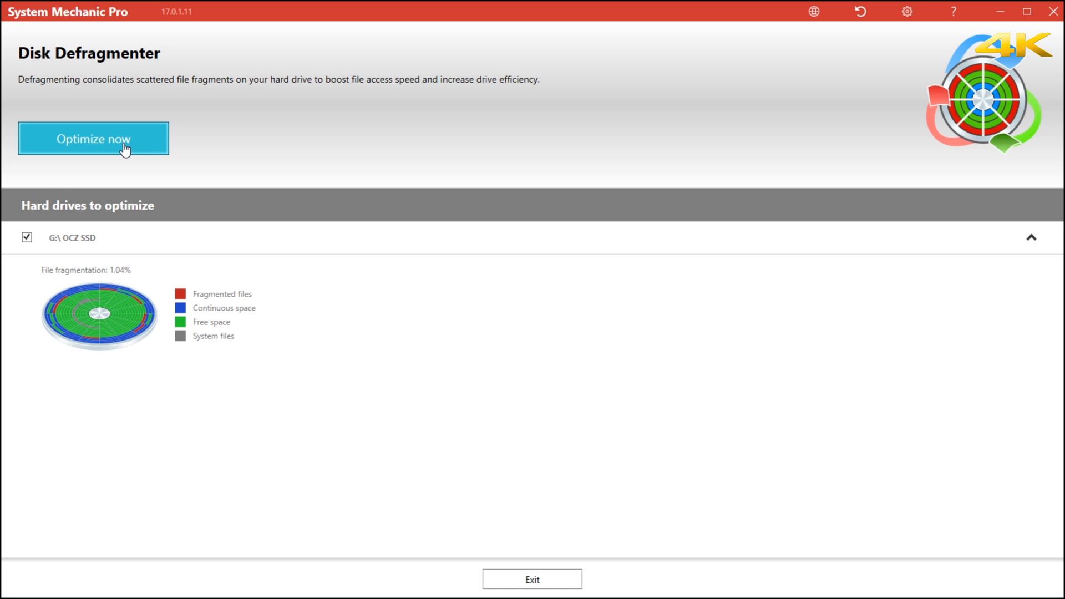
mouse_move(209, 241)
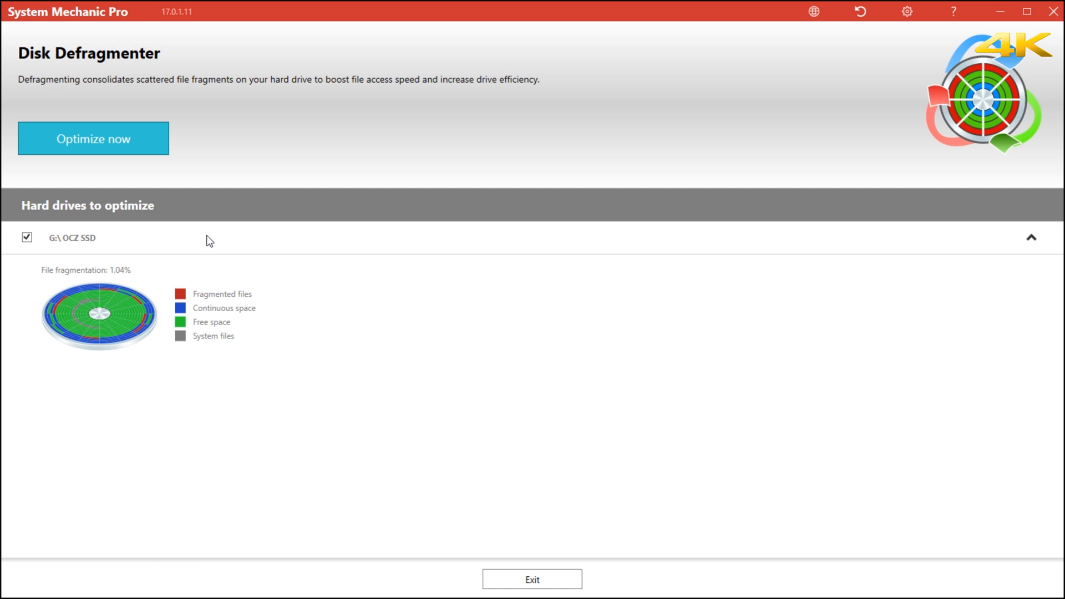
mouse_move(218, 317)
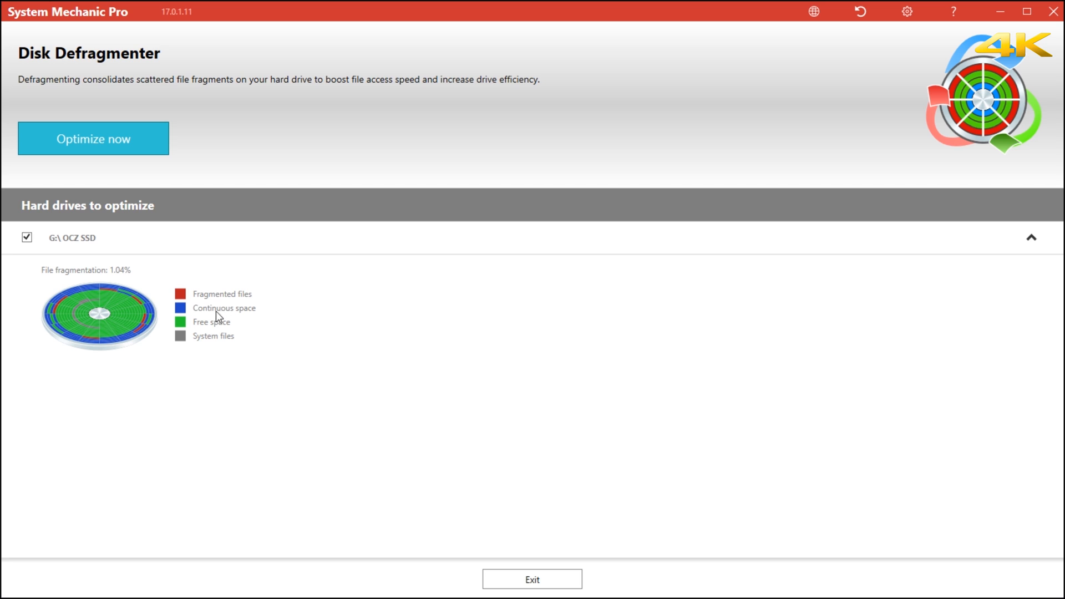
mouse_move(218, 341)
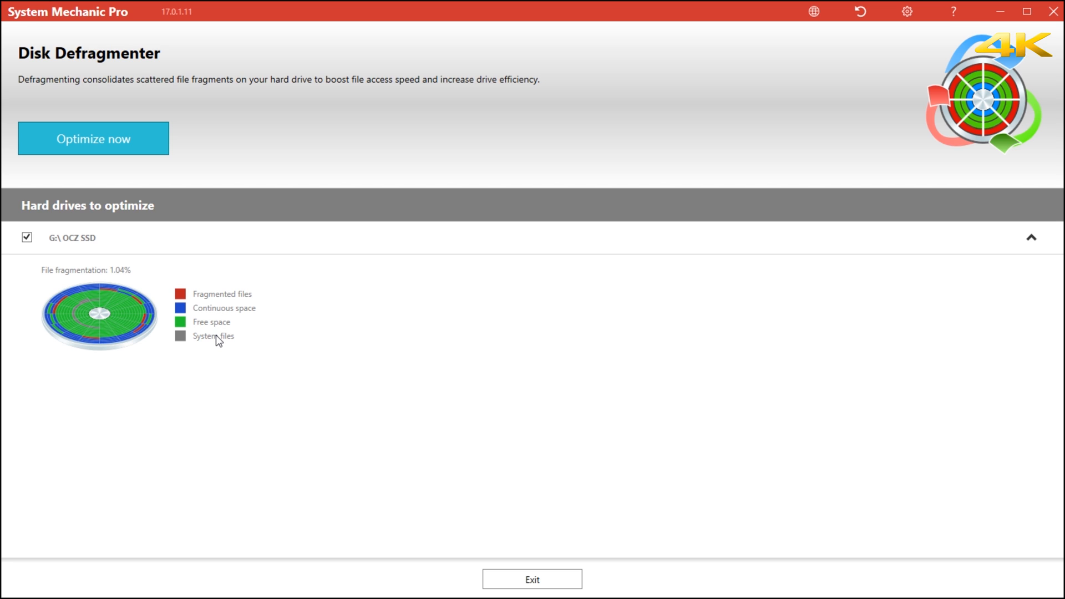
mouse_move(233, 306)
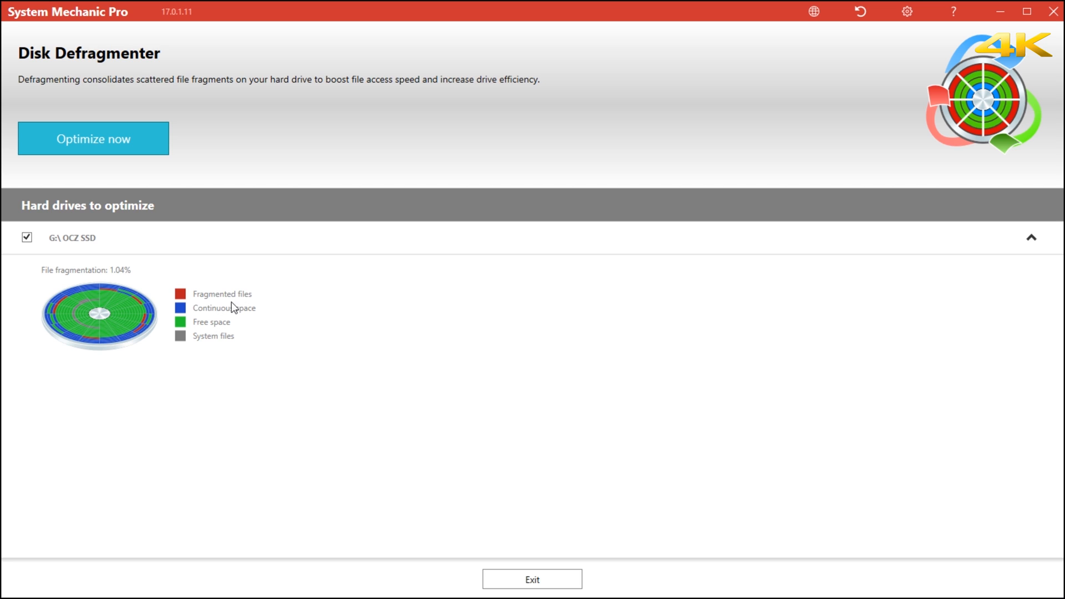
mouse_move(218, 343)
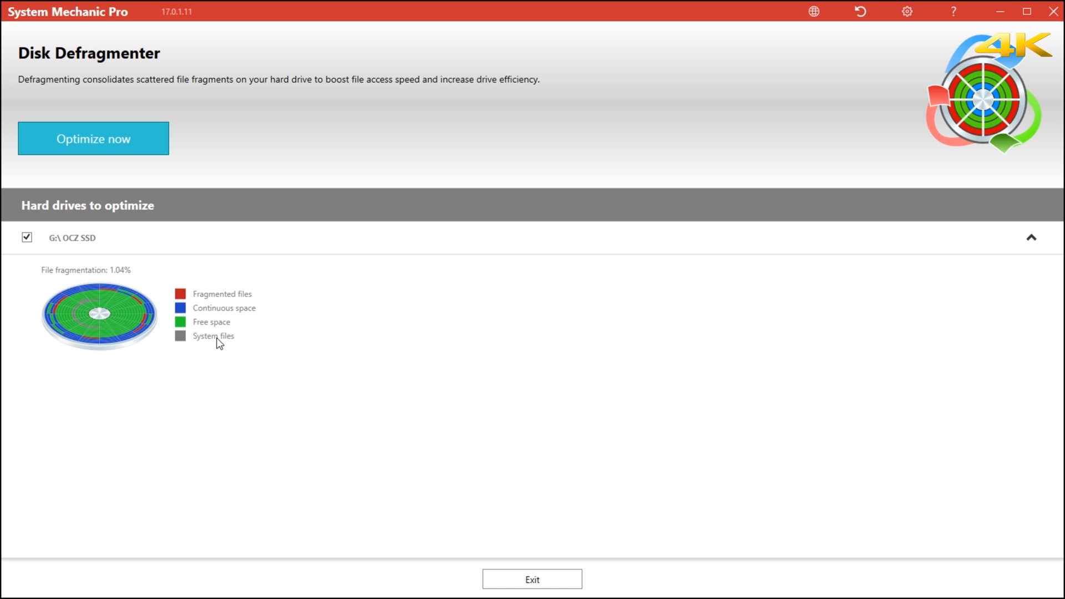
mouse_move(196, 297)
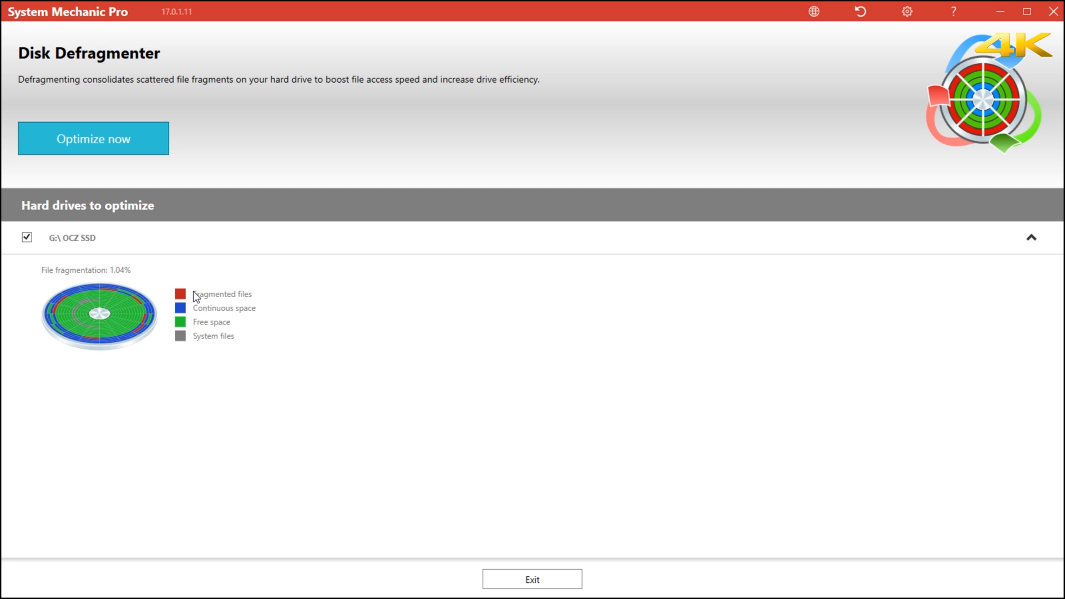
mouse_move(164, 270)
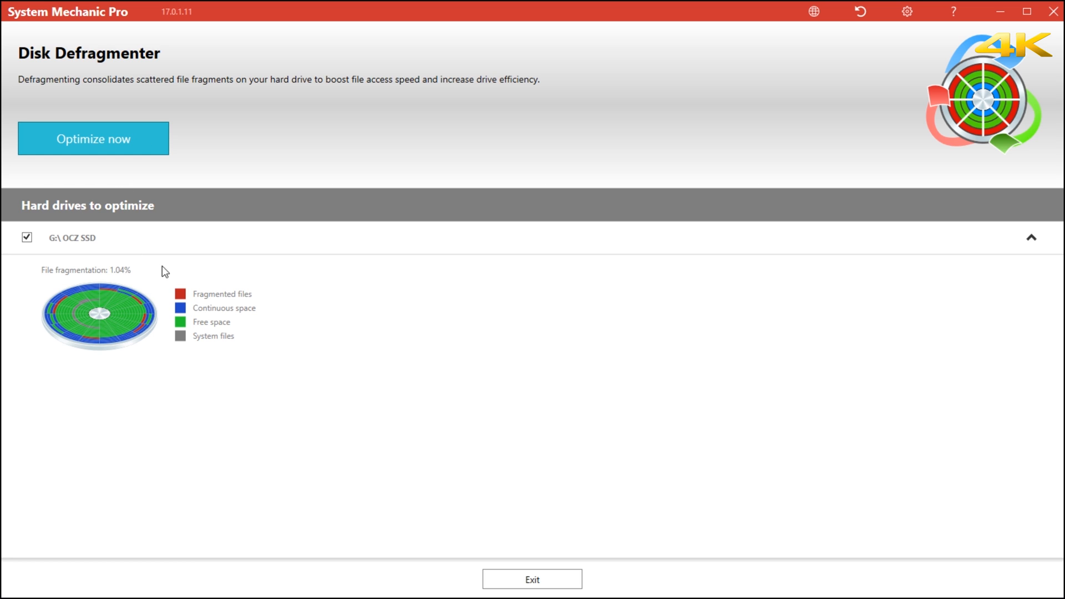
mouse_move(151, 332)
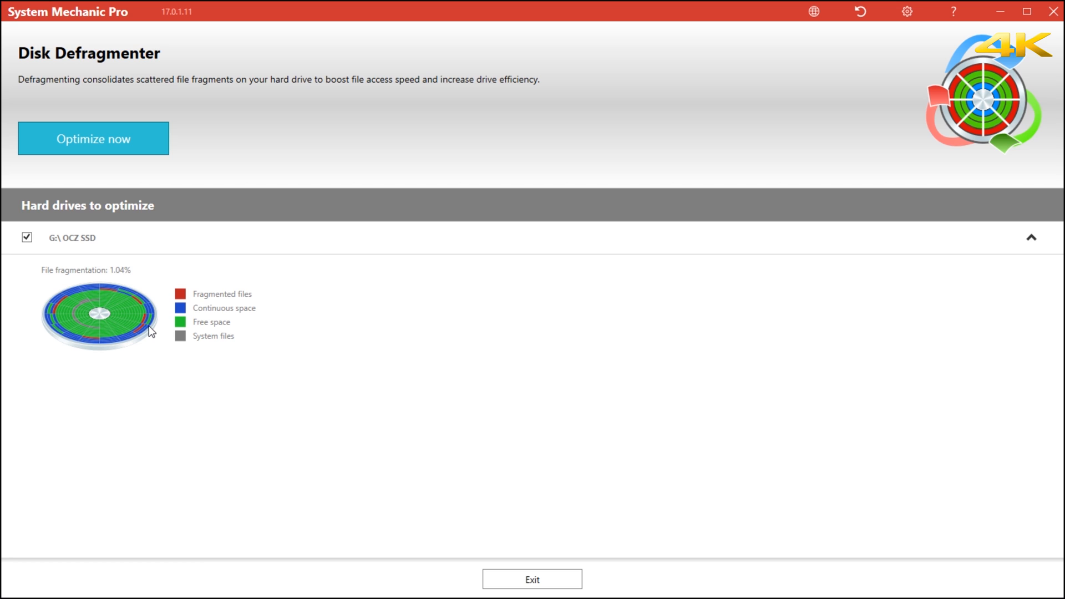
mouse_move(183, 314)
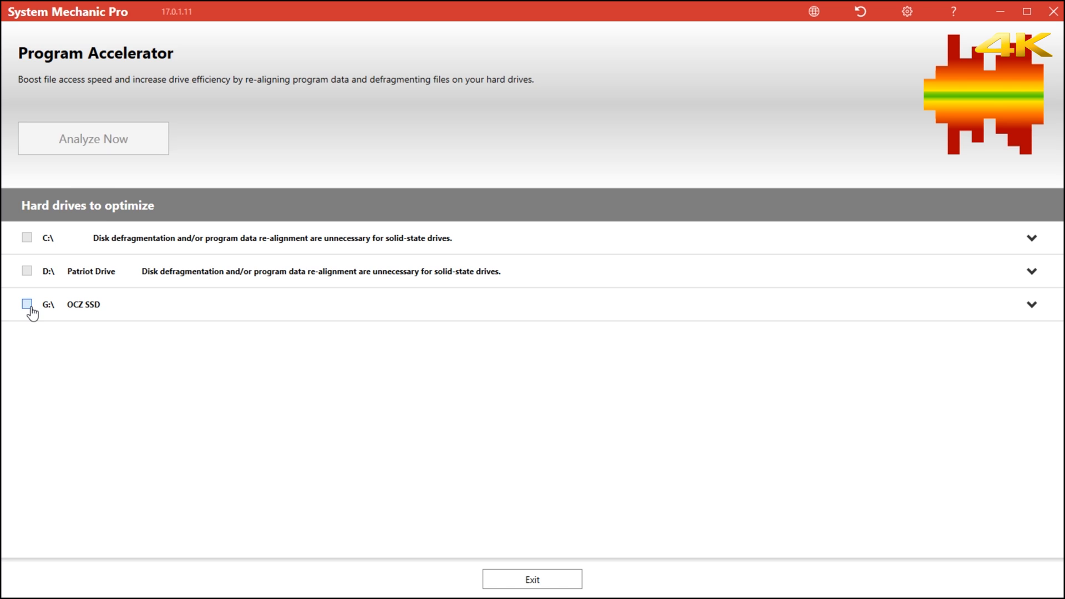
- Analyze the G:\ OCZ SSD in Program Accelerator (misalignment 39), then exit to Speed Up
left_click(26, 304)
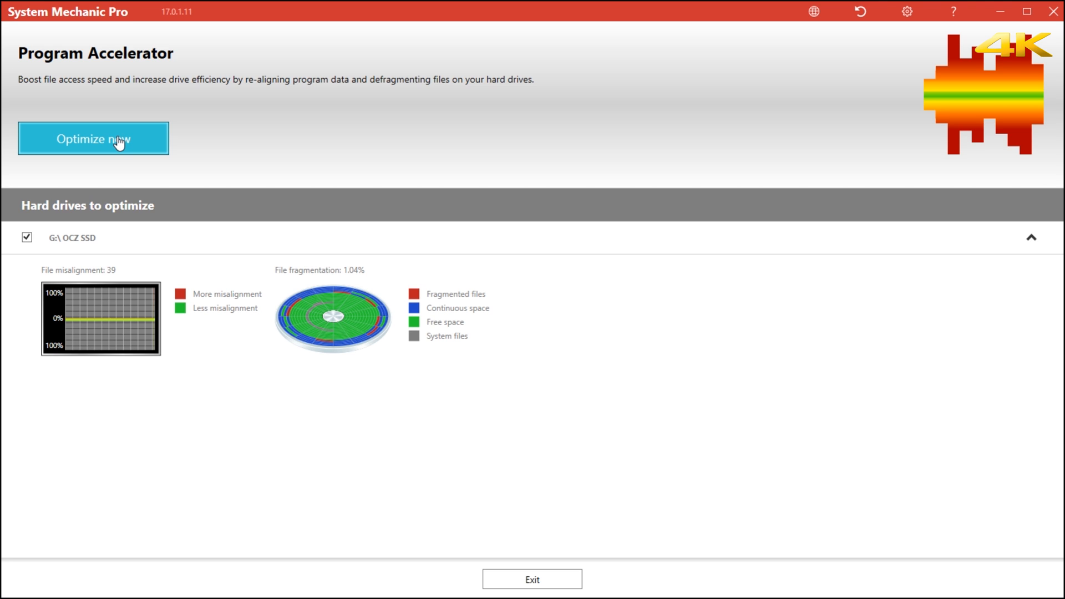
mouse_move(130, 156)
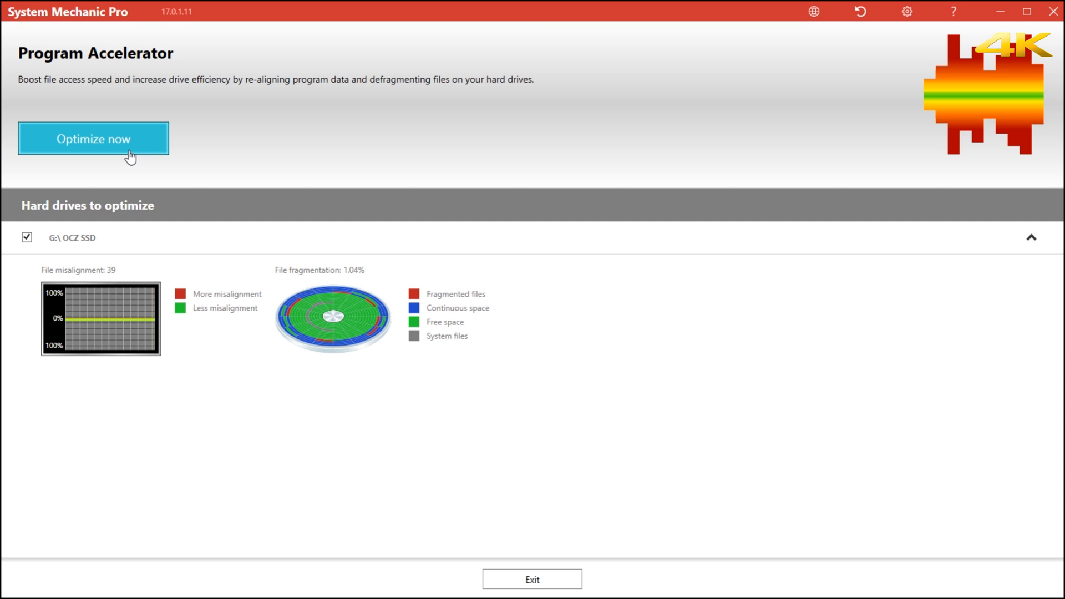
mouse_move(248, 178)
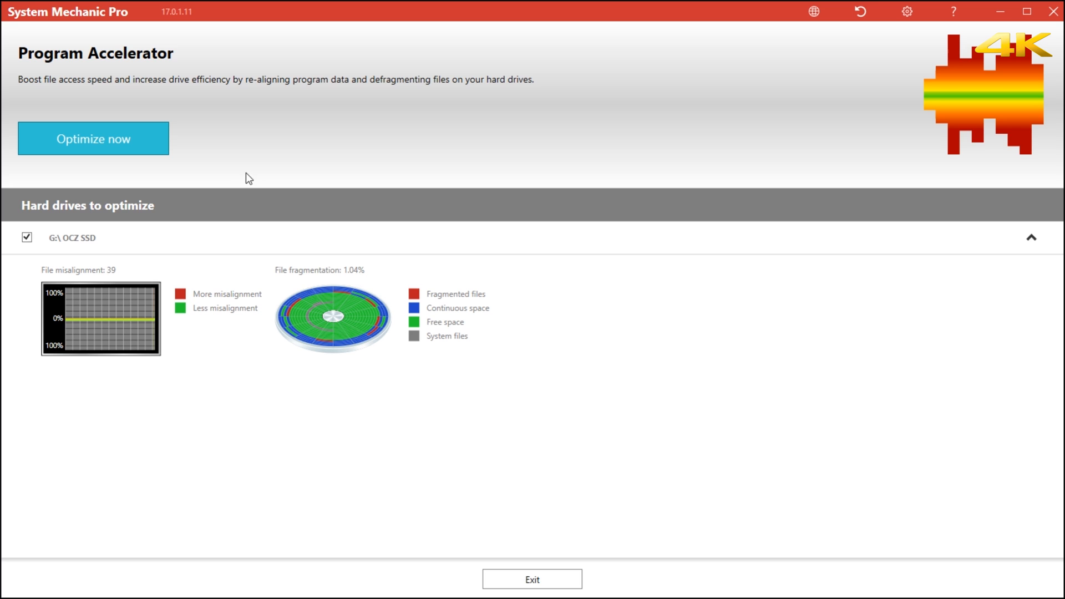
mouse_move(315, 350)
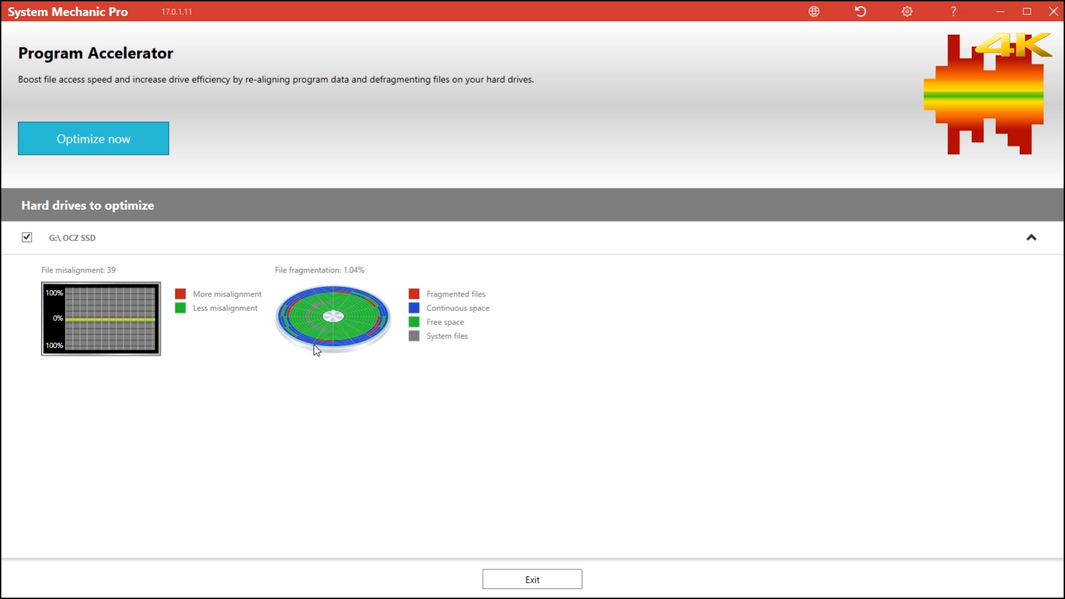
mouse_move(330, 339)
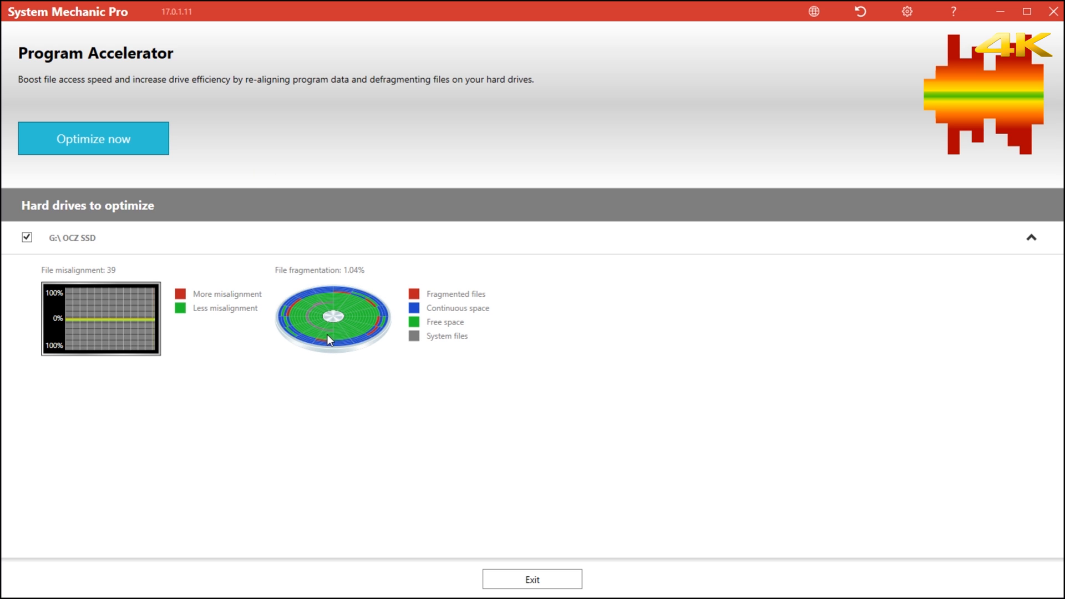
mouse_move(349, 338)
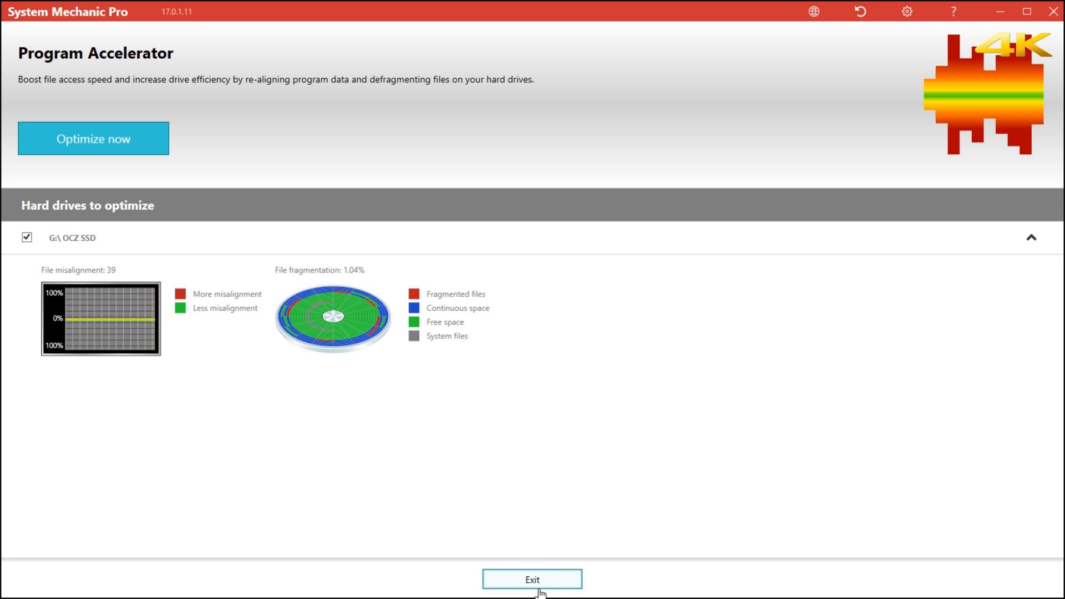
left_click(532, 580)
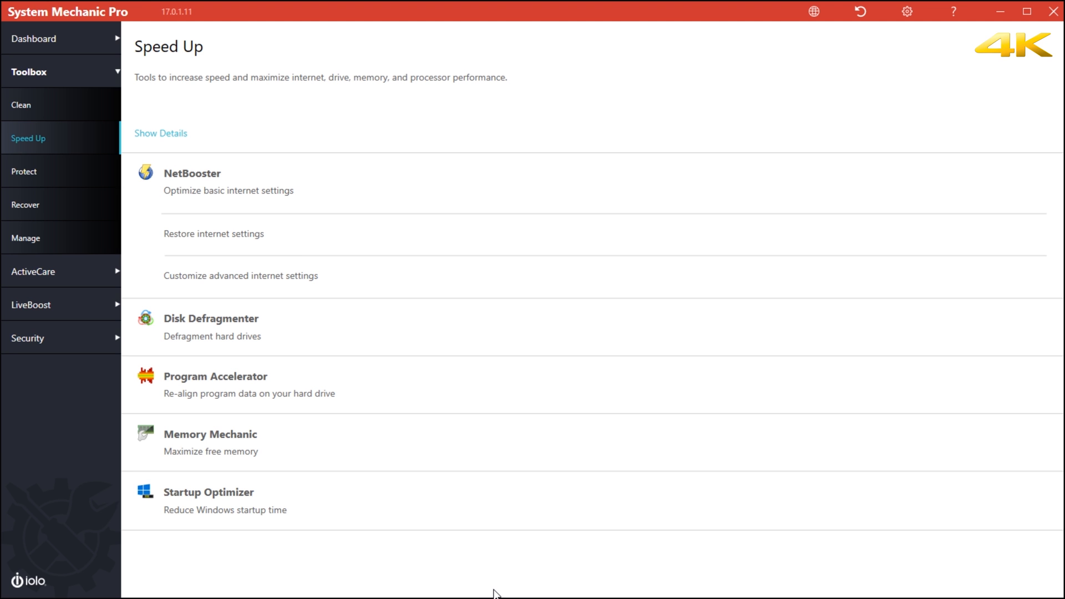
- Open Memory Mechanic, showing 5.76 GB in use and 10.13 GB available of 15.9 GB
left_click(211, 434)
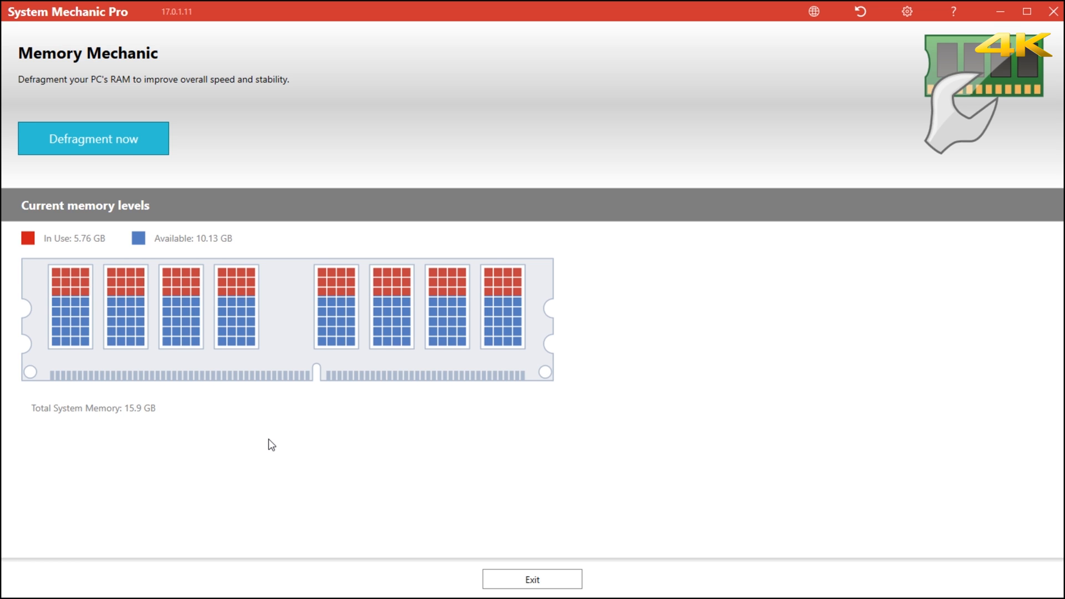
mouse_move(338, 264)
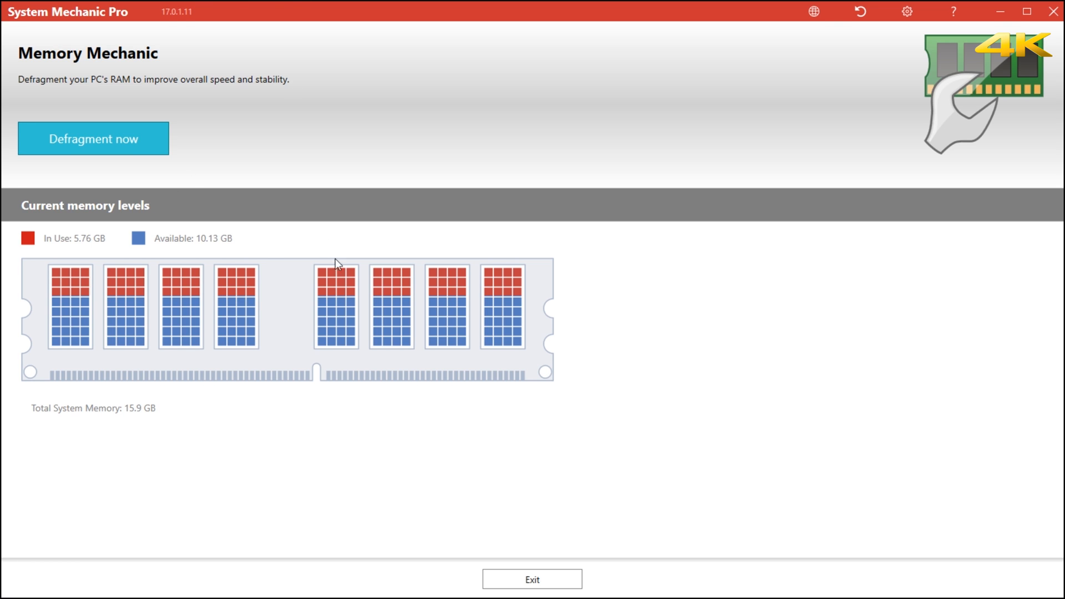
mouse_move(280, 215)
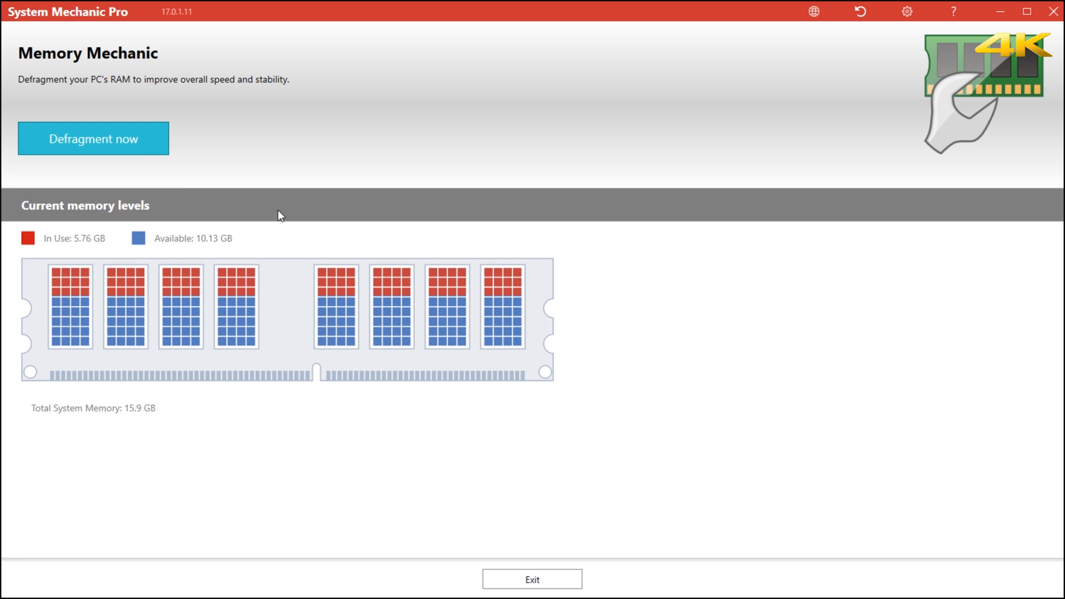
- Defragment system memory, recovering 951.9 MB and leaving 11.07 GB available
left_click(93, 139)
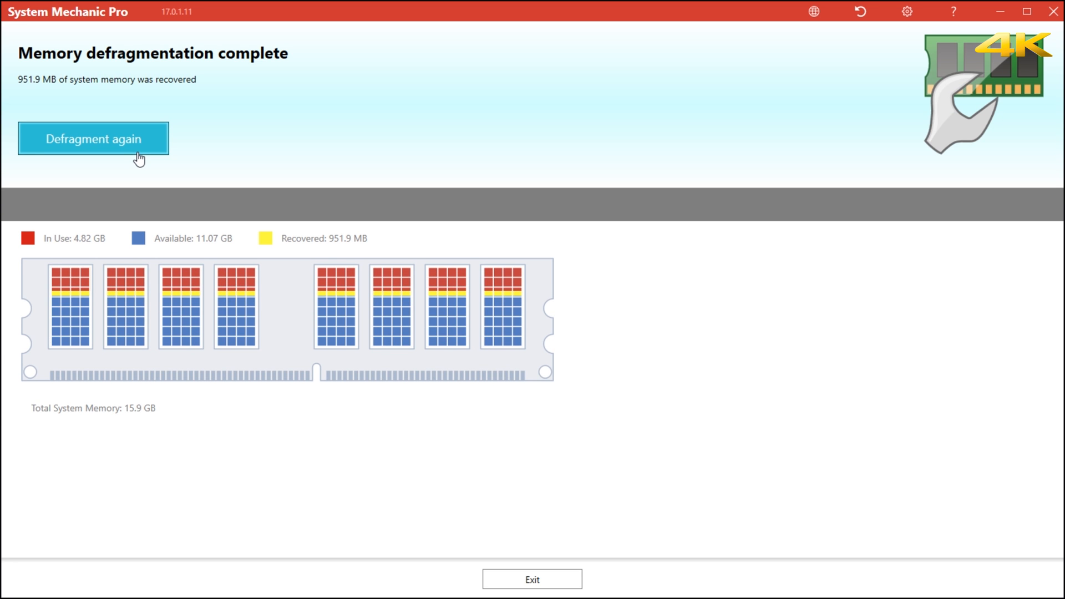
mouse_move(331, 263)
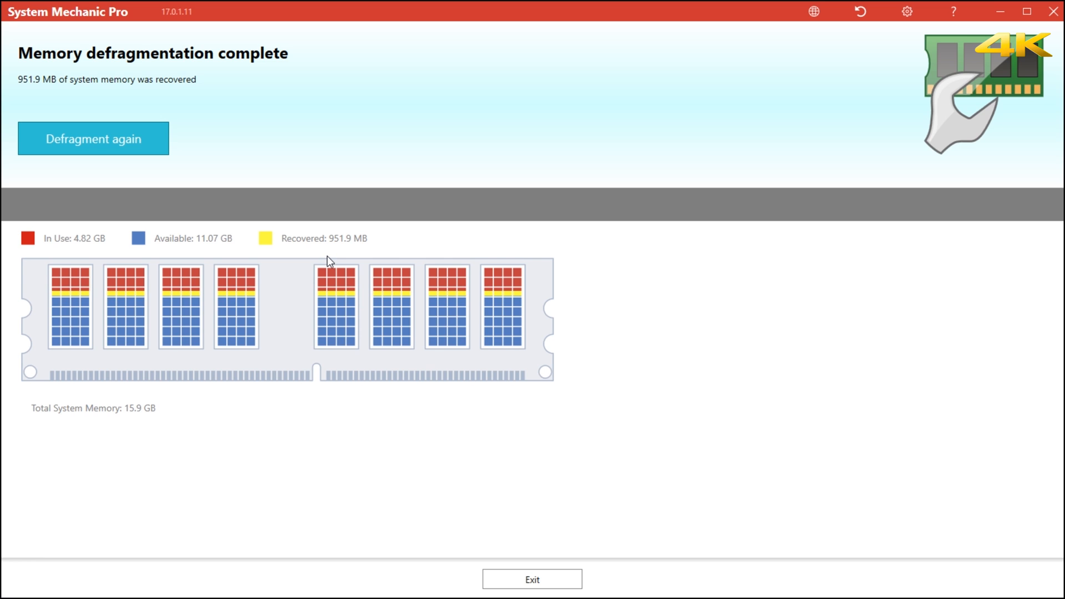
mouse_move(312, 272)
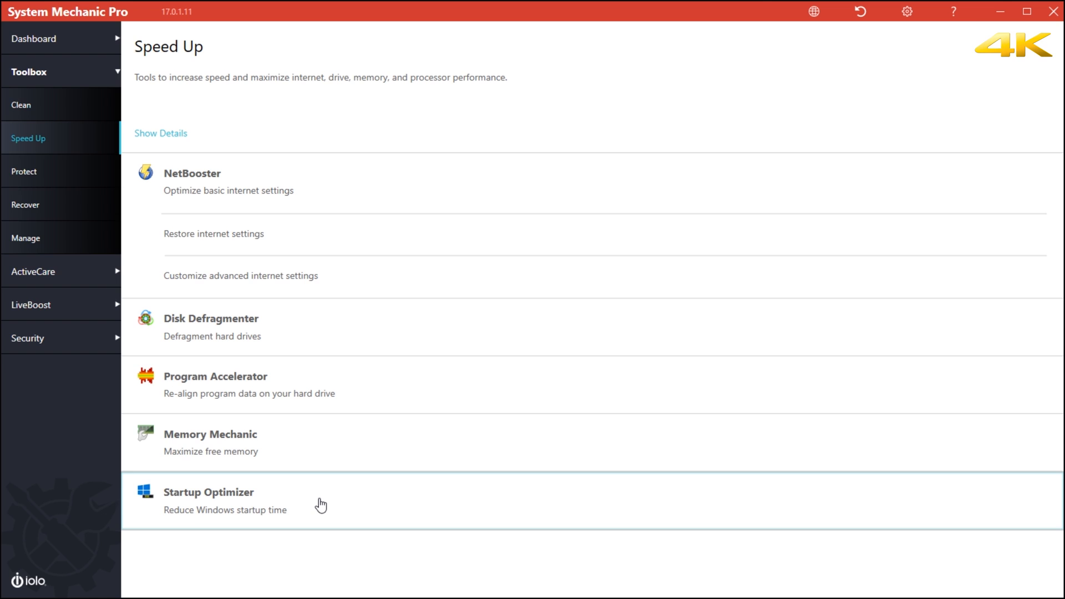
- Turn off EOS Utility in Startup Optimizer, then exit back to the Speed Up tools
left_click(227, 492)
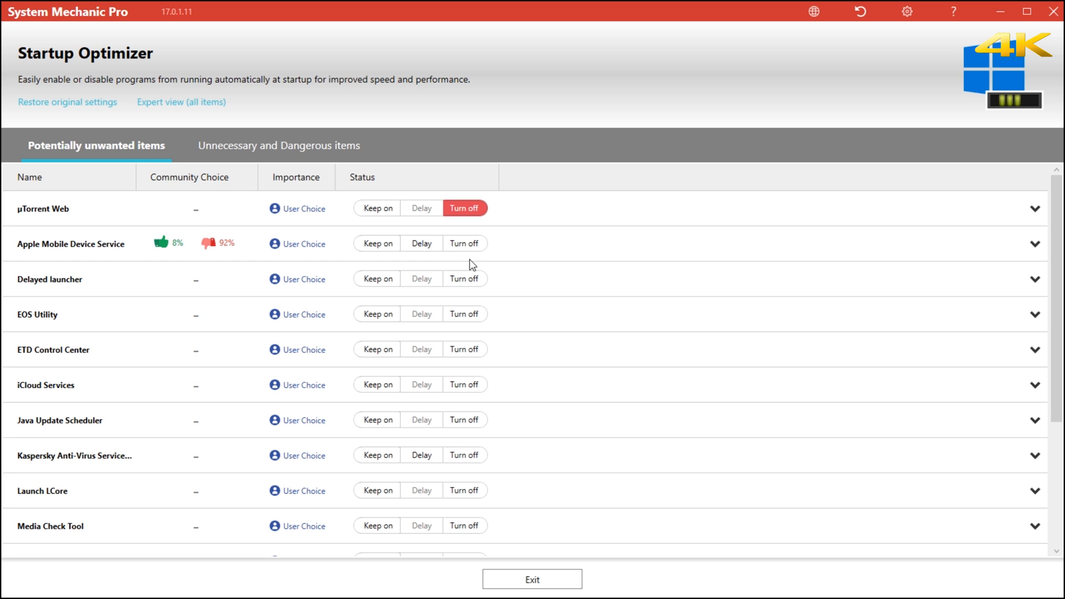
left_click(463, 314)
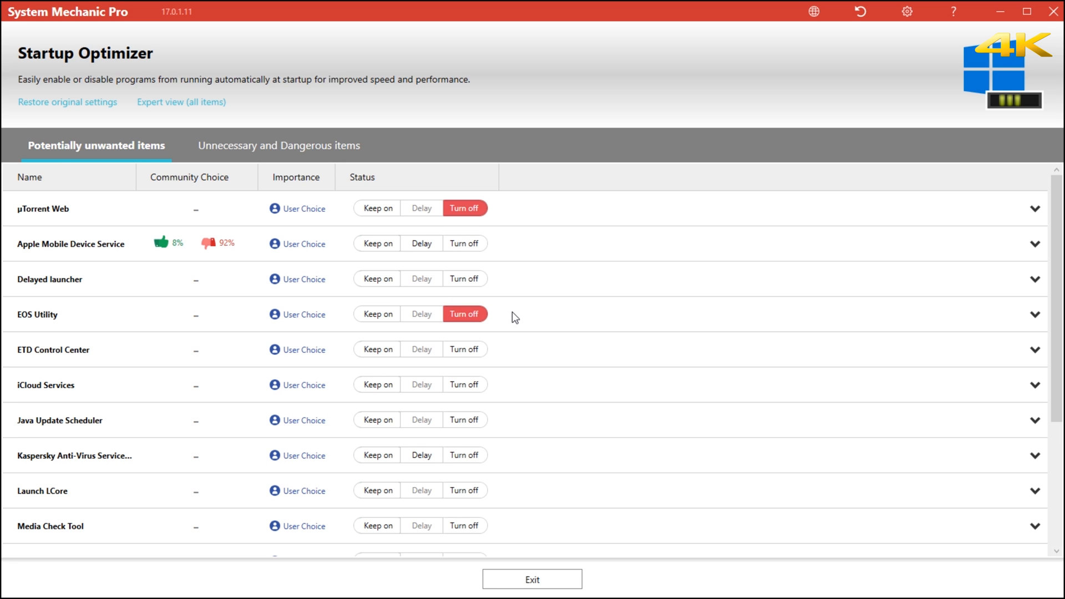
mouse_move(435, 376)
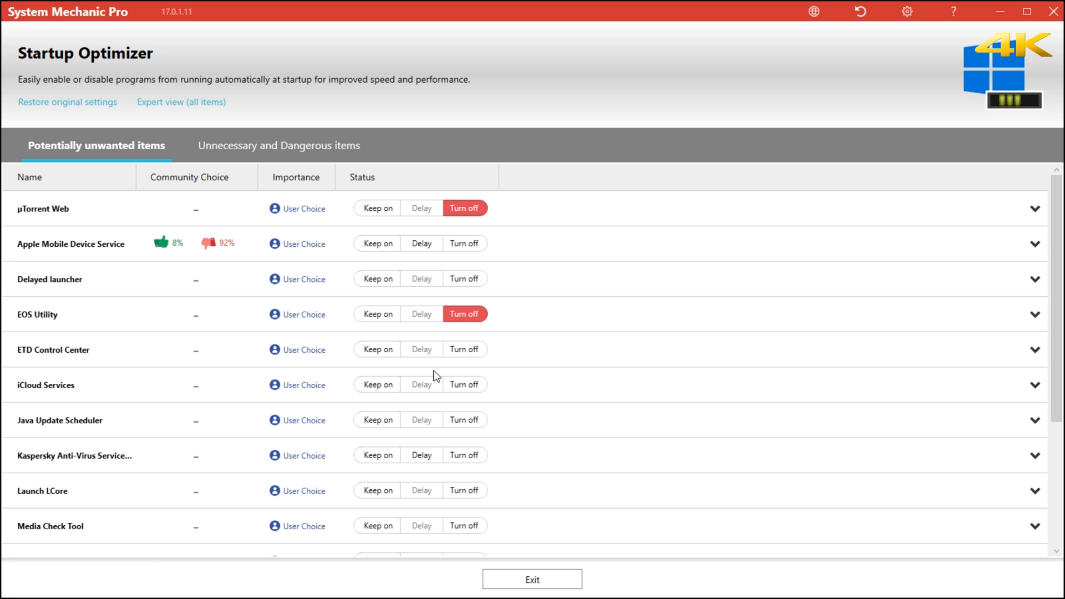
scroll("down", 3)
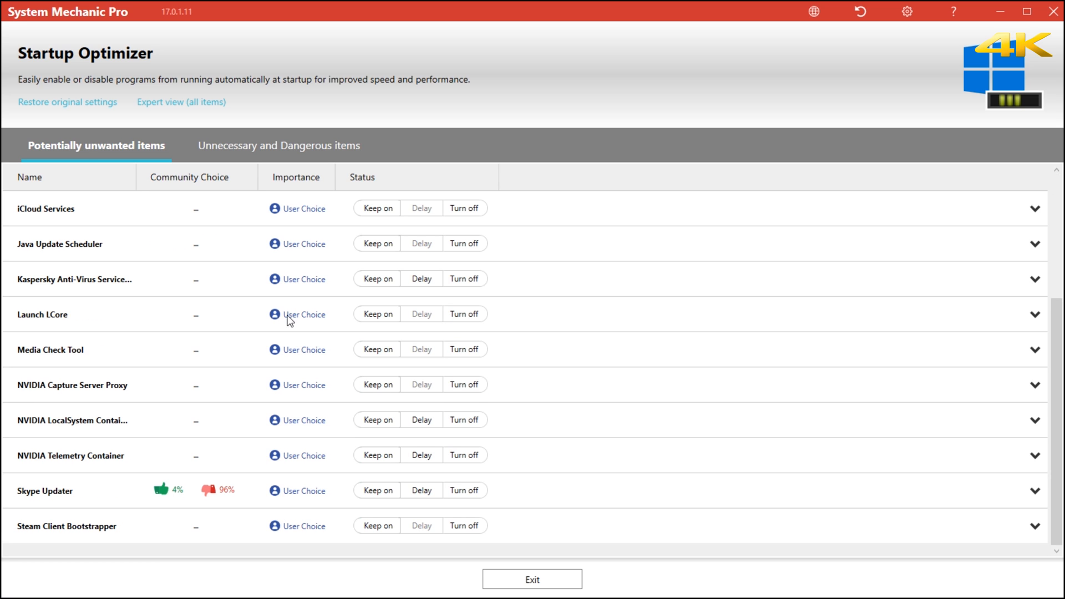
mouse_move(277, 503)
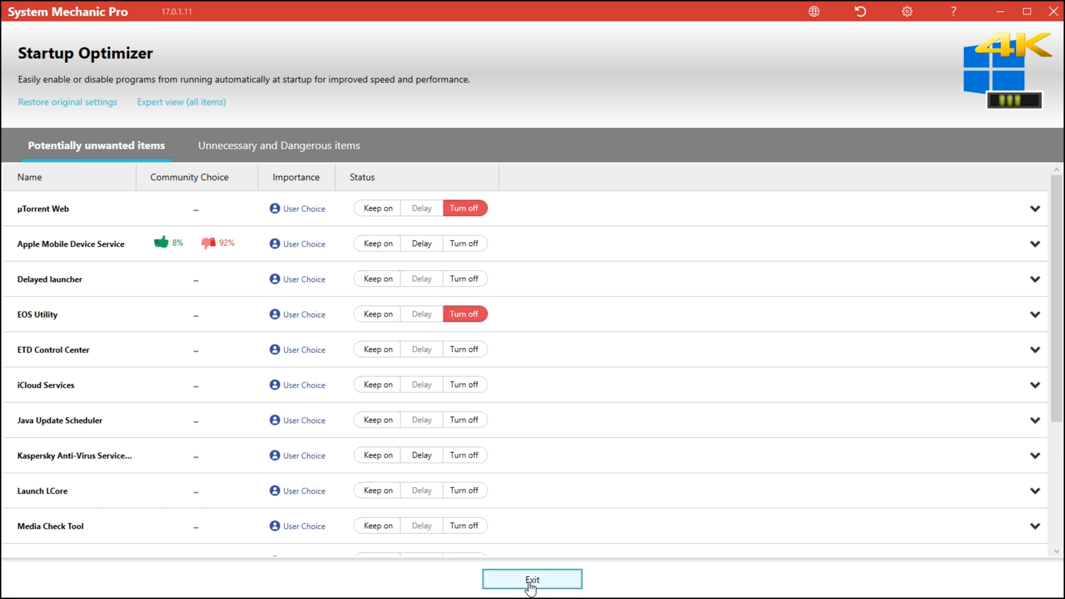
left_click(532, 580)
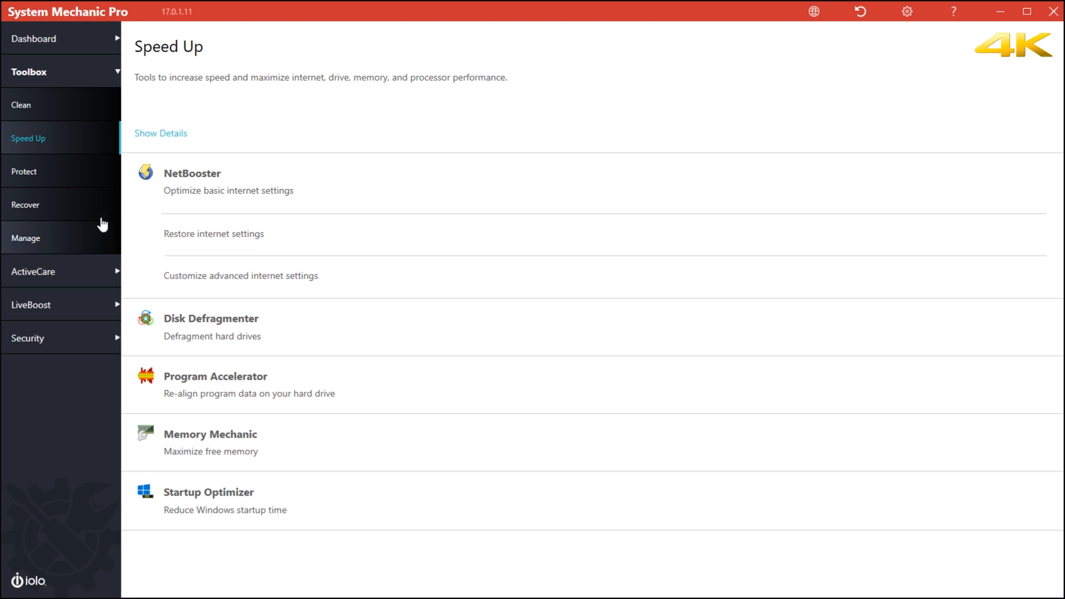
left_click(21, 105)
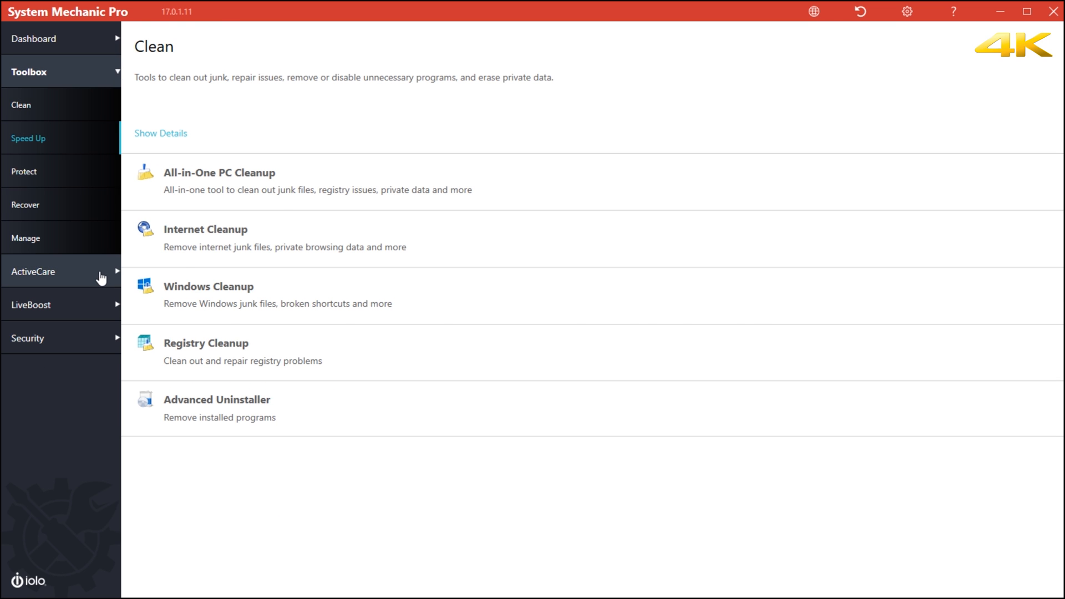
left_click(33, 271)
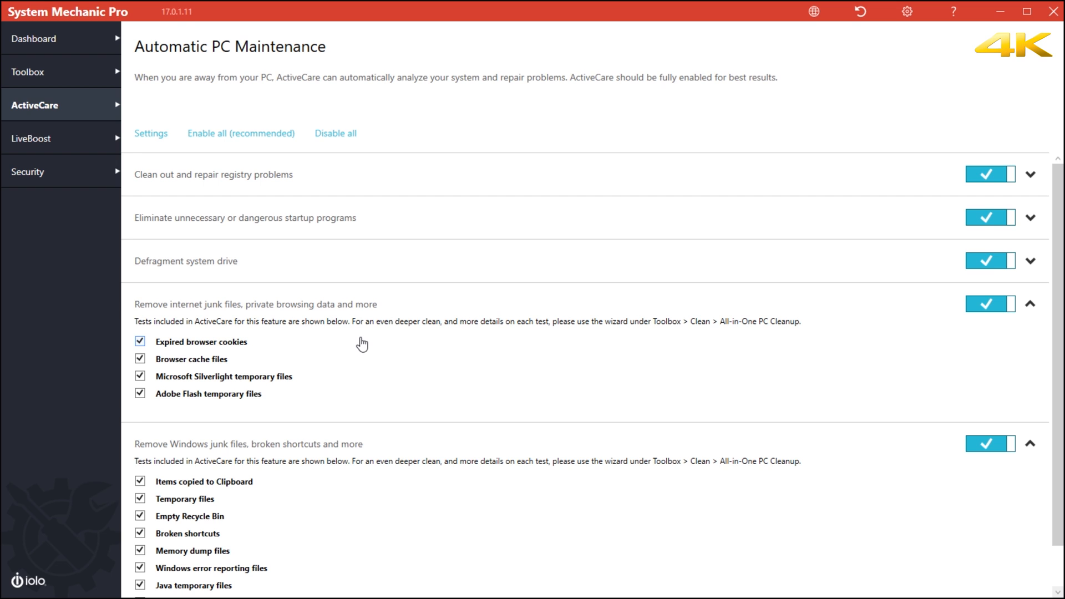
mouse_move(181, 281)
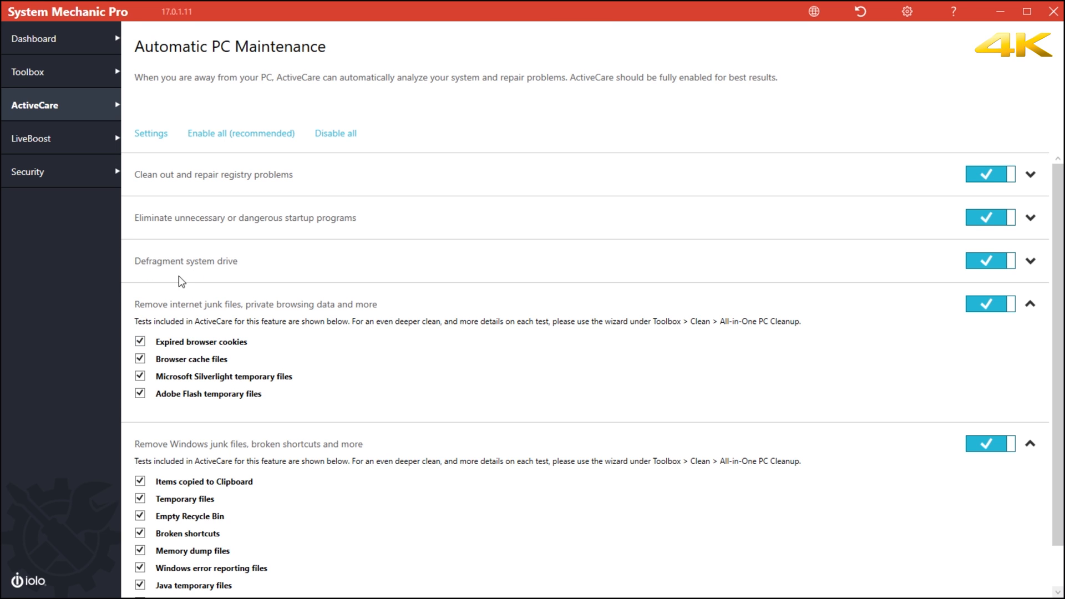
mouse_move(285, 270)
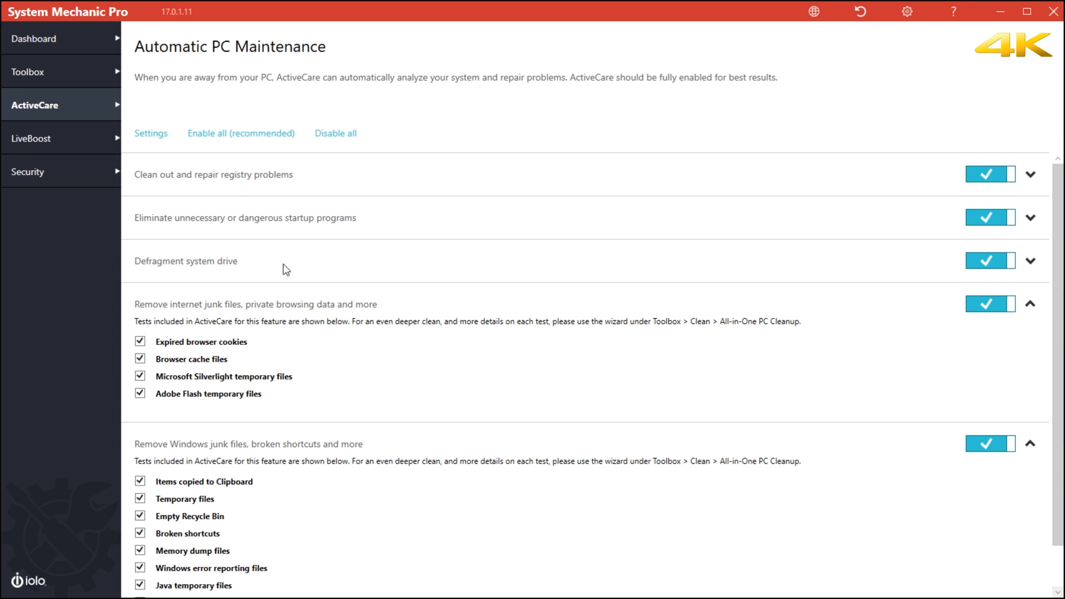
mouse_move(320, 190)
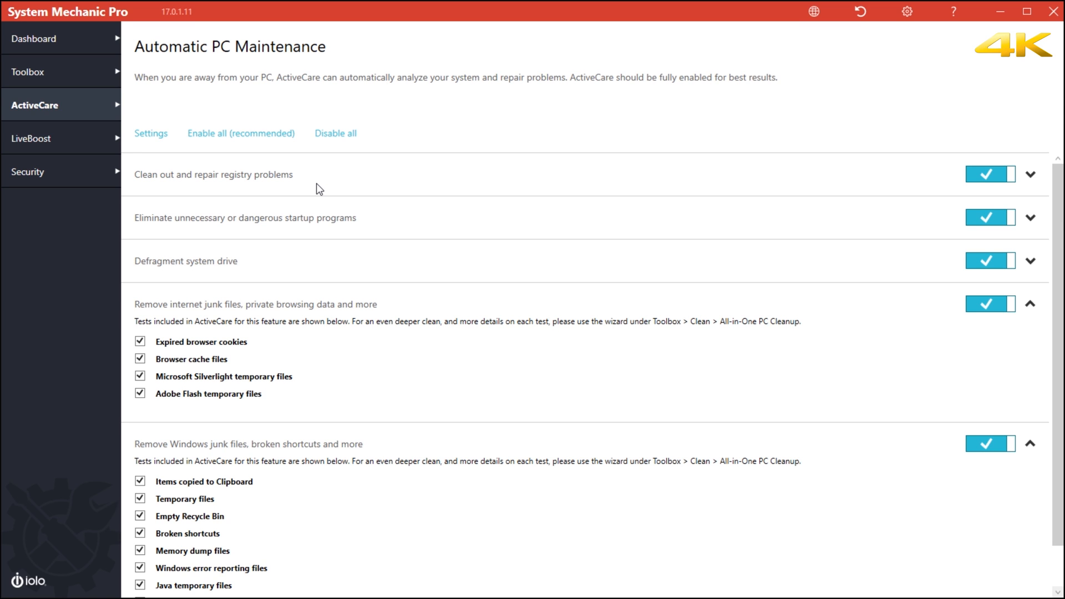
scroll("down", 3)
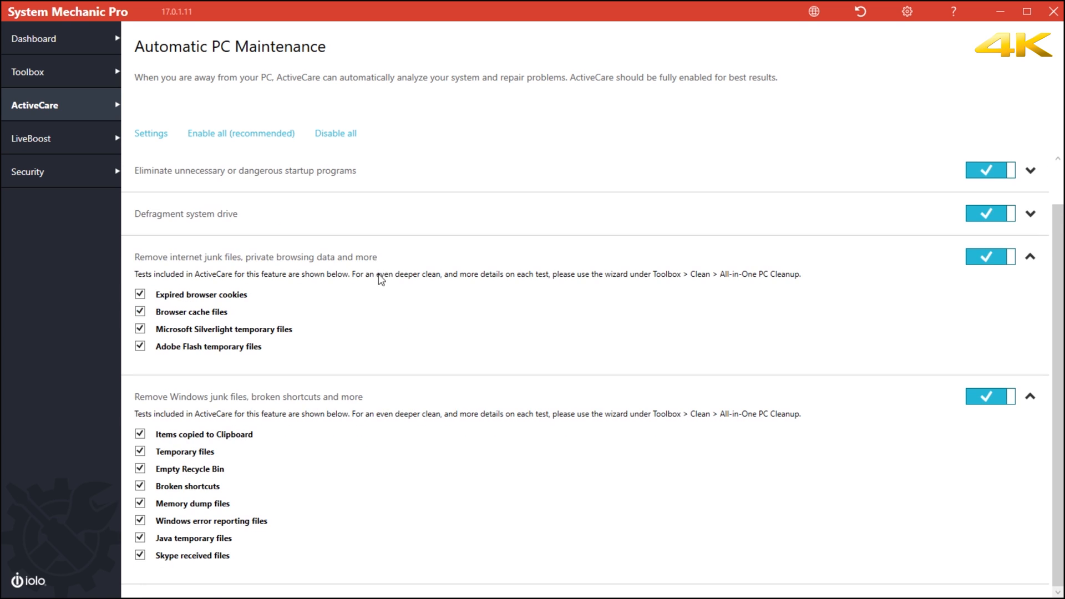
mouse_move(211, 397)
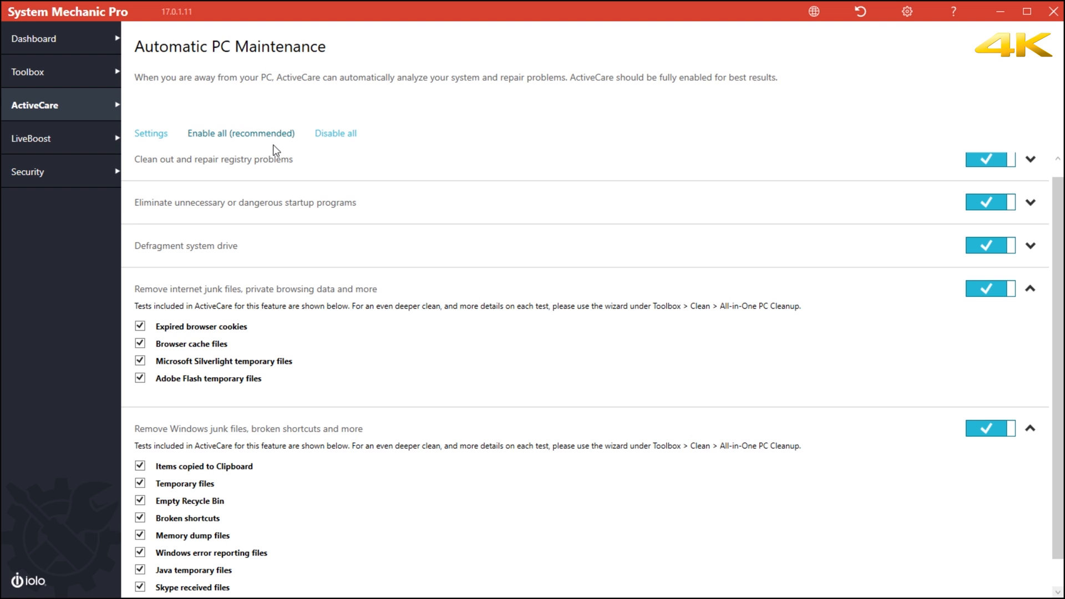
mouse_move(238, 154)
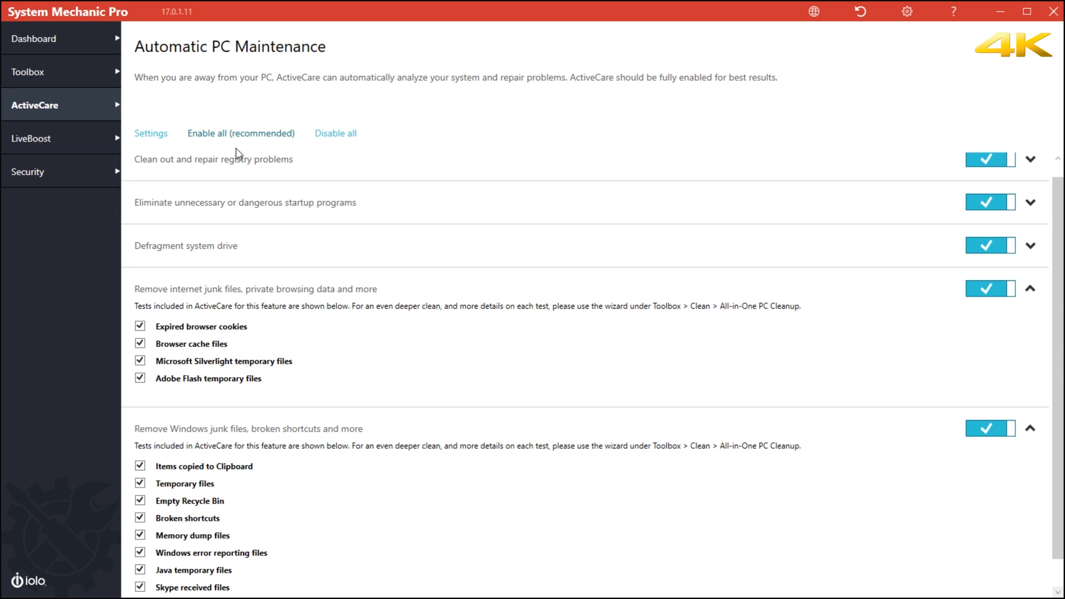
left_click(151, 133)
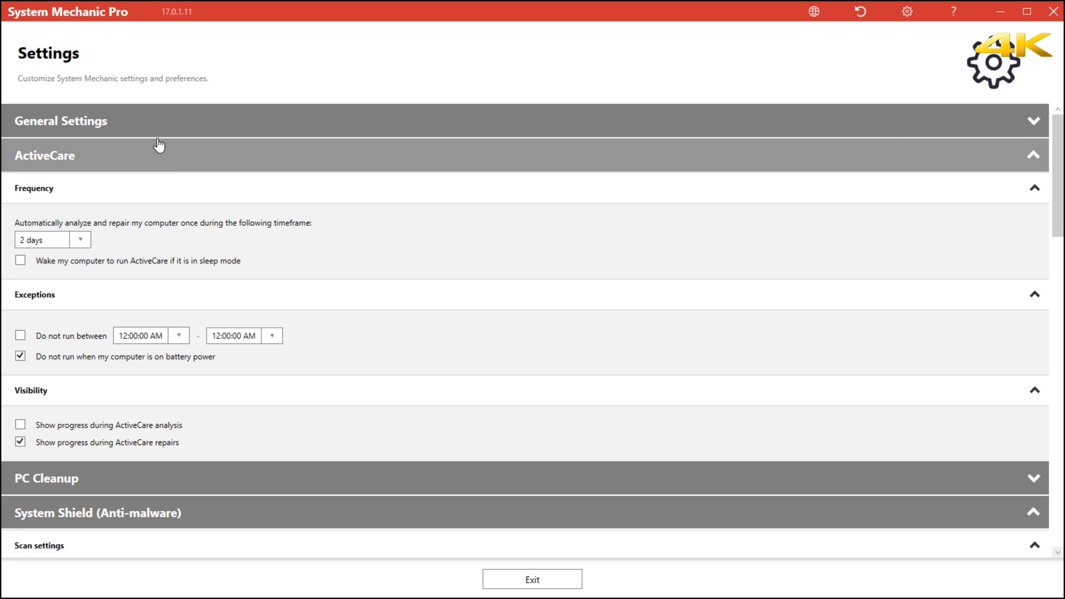
scroll("down", 3)
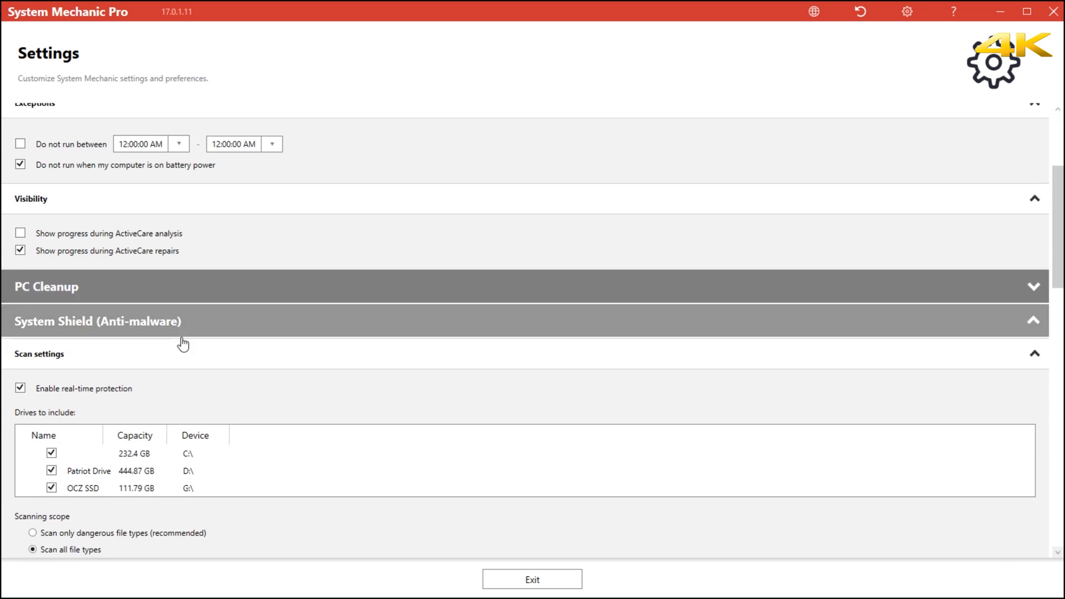
scroll("down", 3)
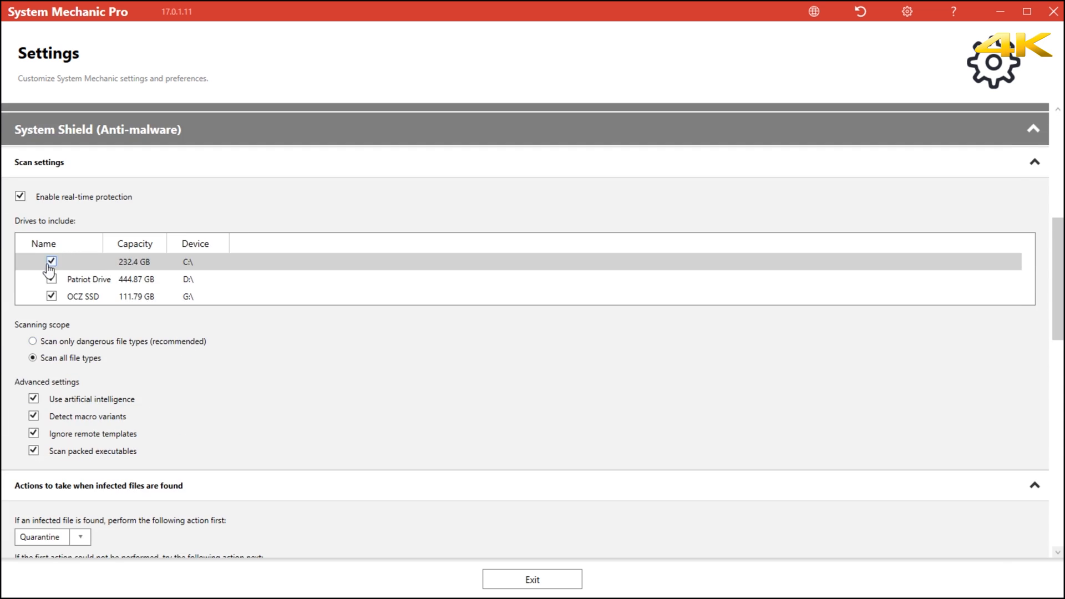
left_click(50, 279)
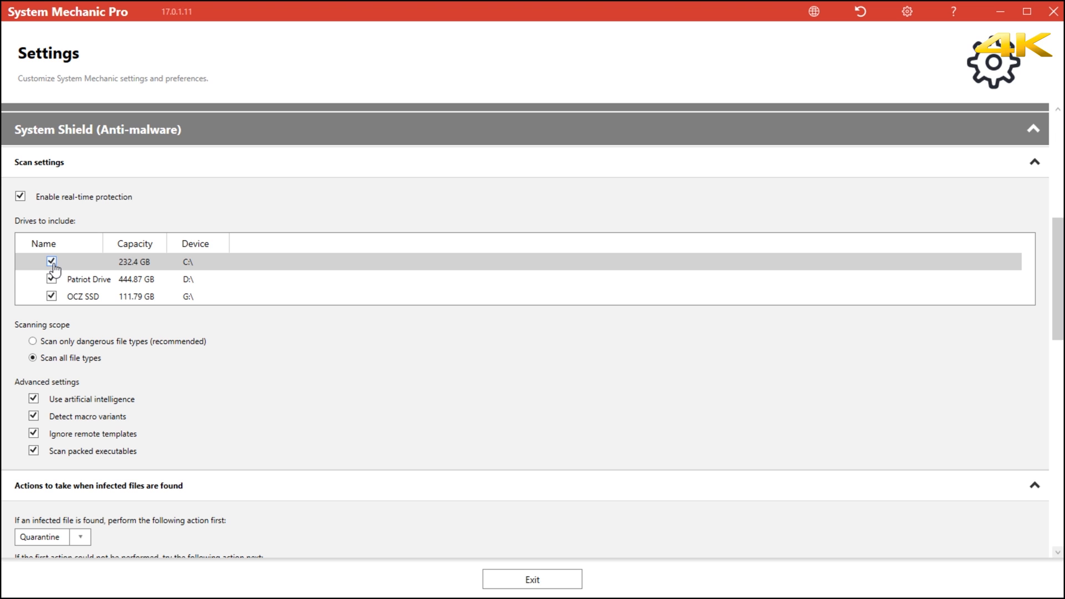
scroll("down", 3)
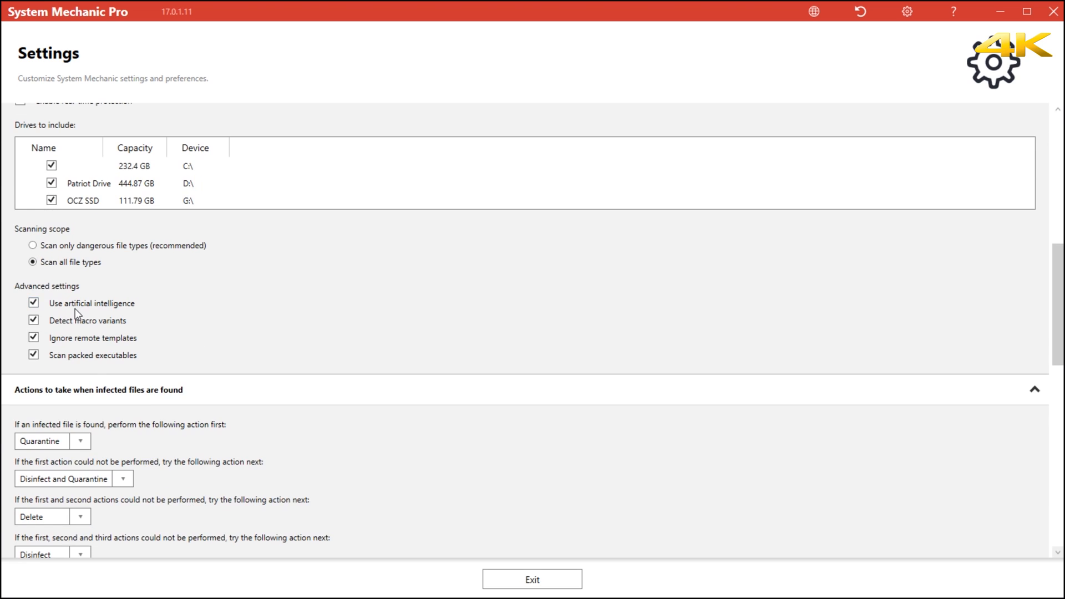
scroll("down", 3)
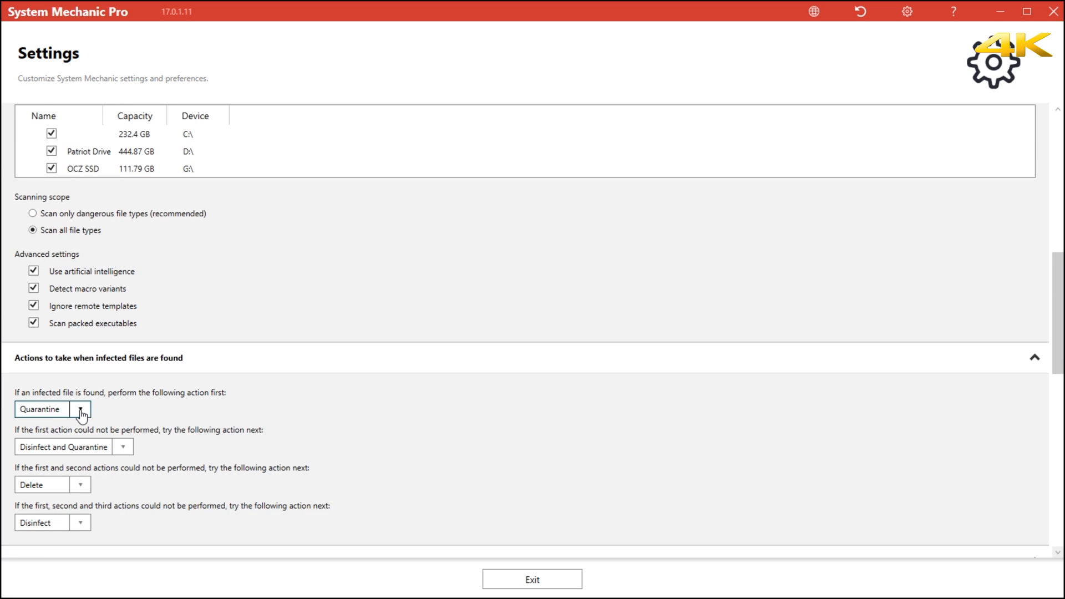
scroll("down", 3)
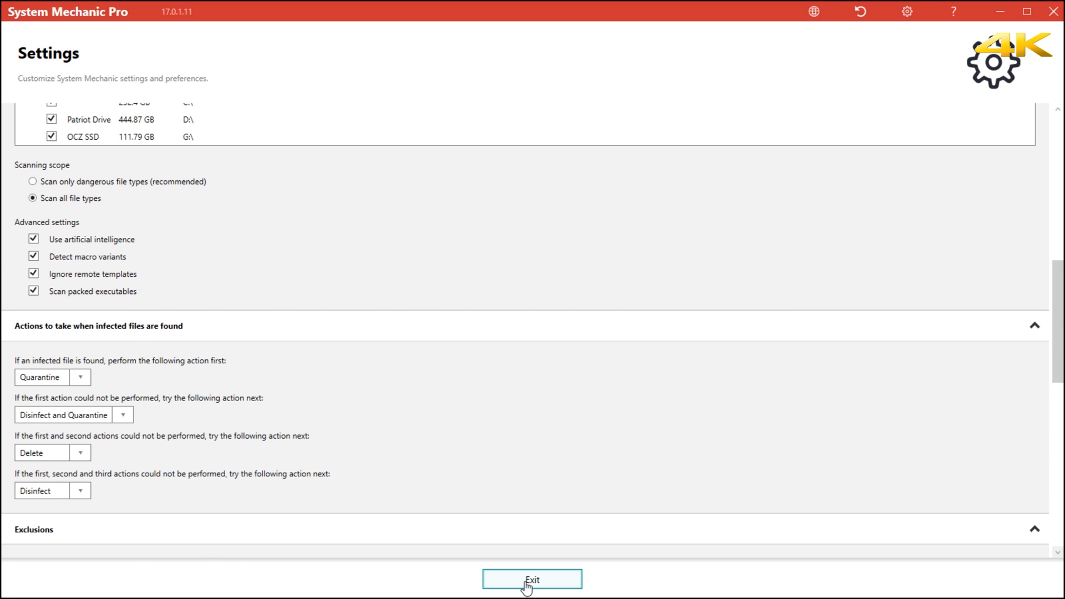
left_click(532, 579)
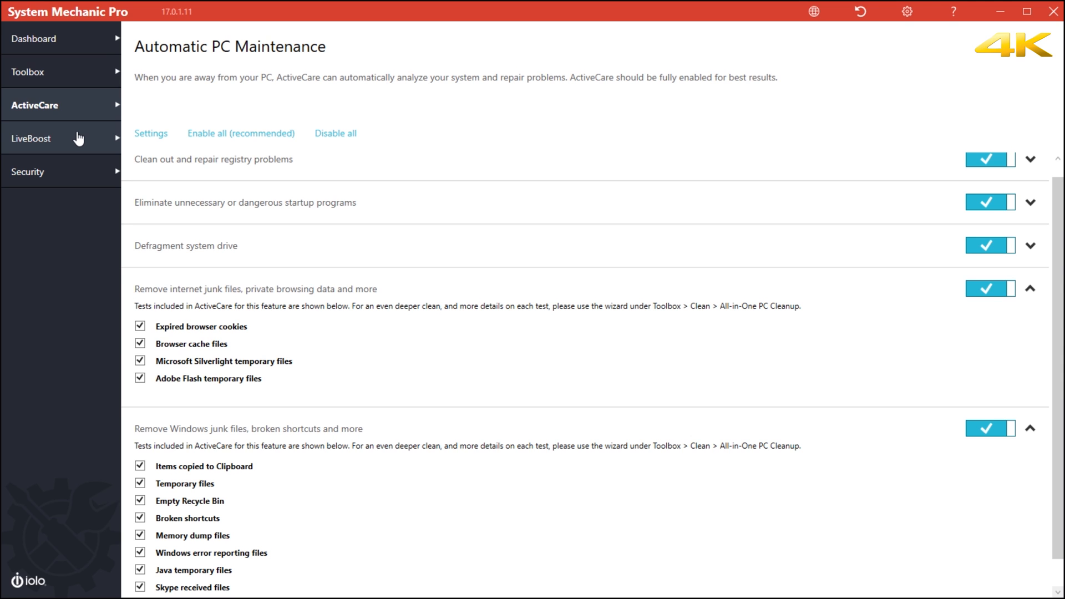
- Open LiveBoost's Real-Time Status showing processor core usage, speed and 100% responsiveness
left_click(30, 138)
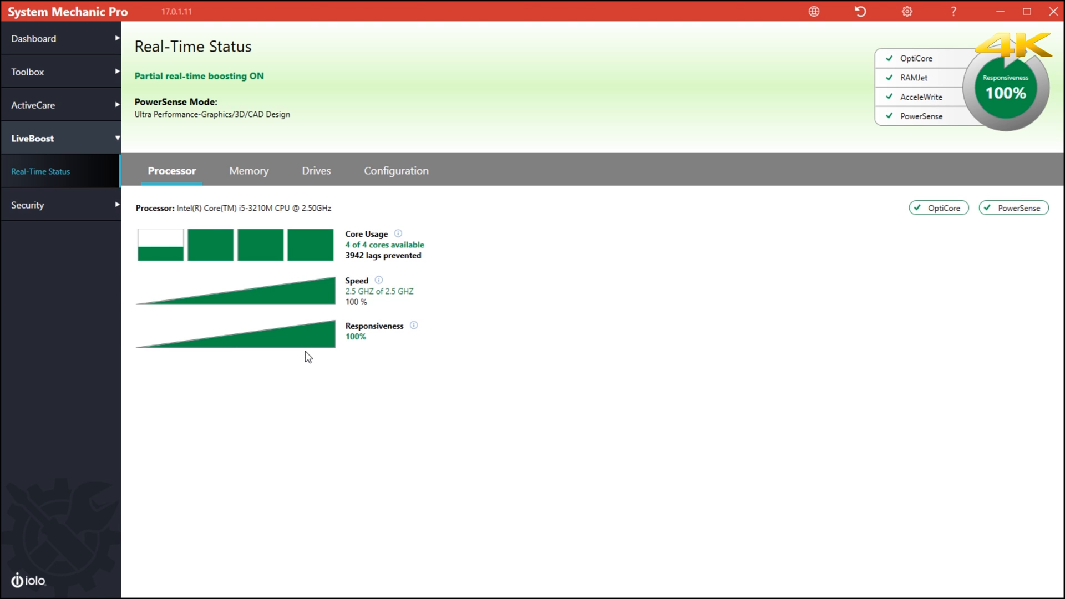
mouse_move(370, 257)
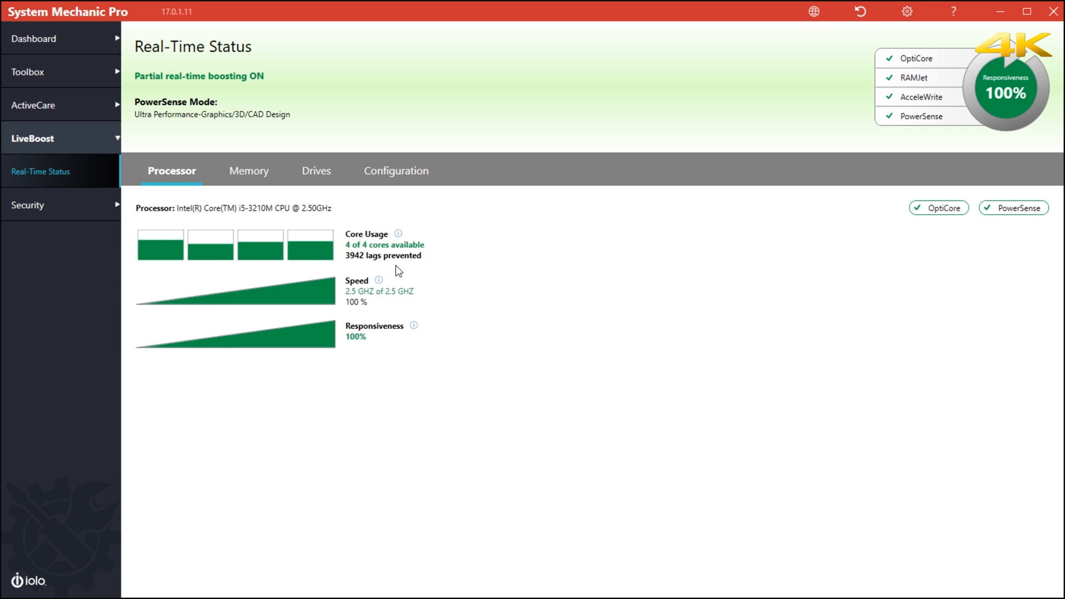
mouse_move(350, 294)
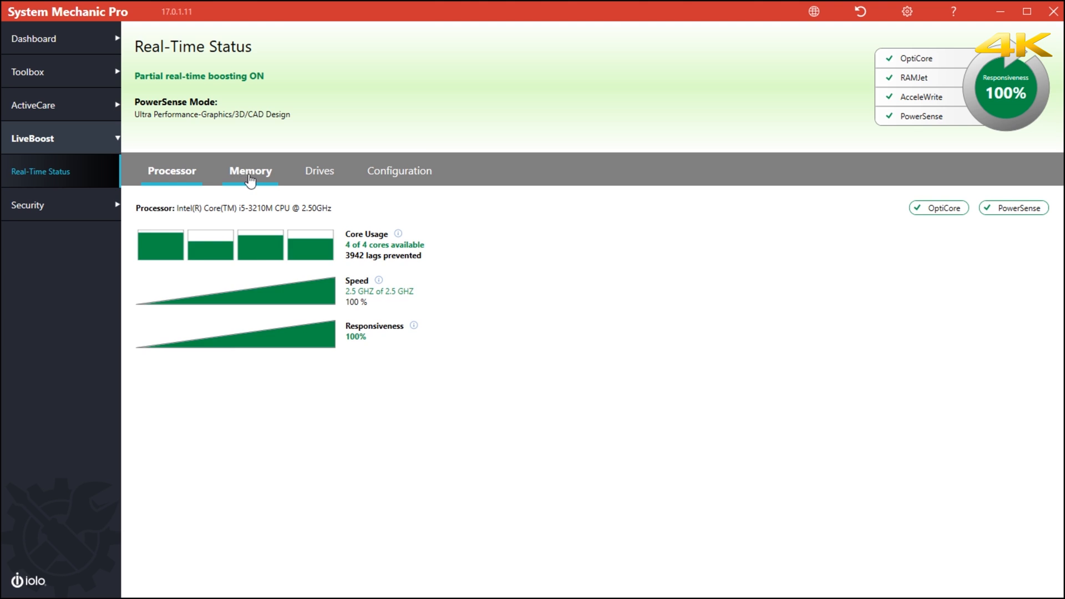
- Open the Anti-Malware page: definitions up to date, no full scan performed yet
left_click(396, 171)
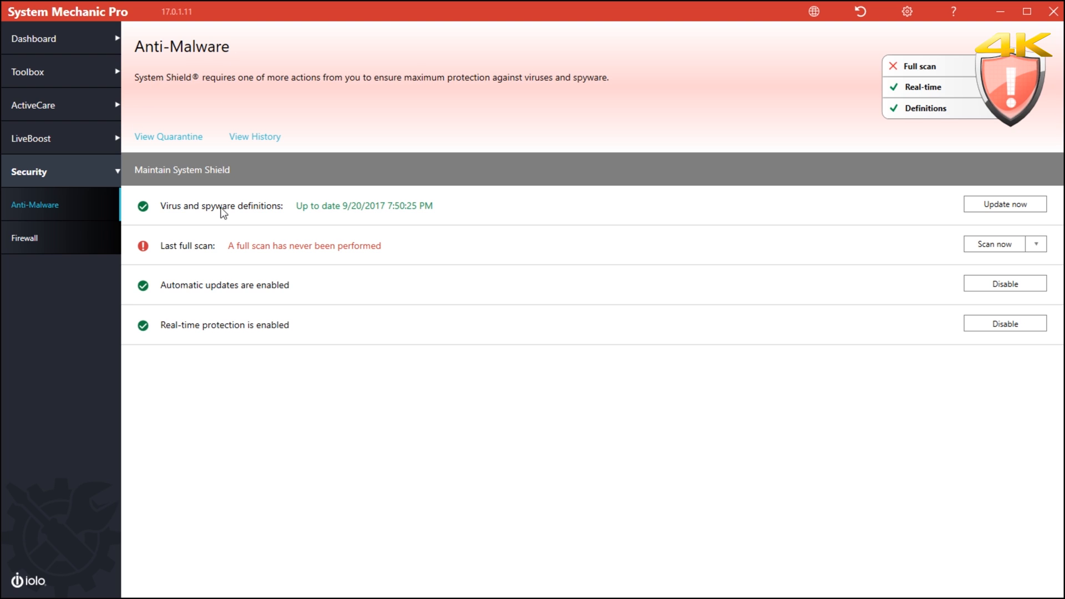
mouse_move(943, 255)
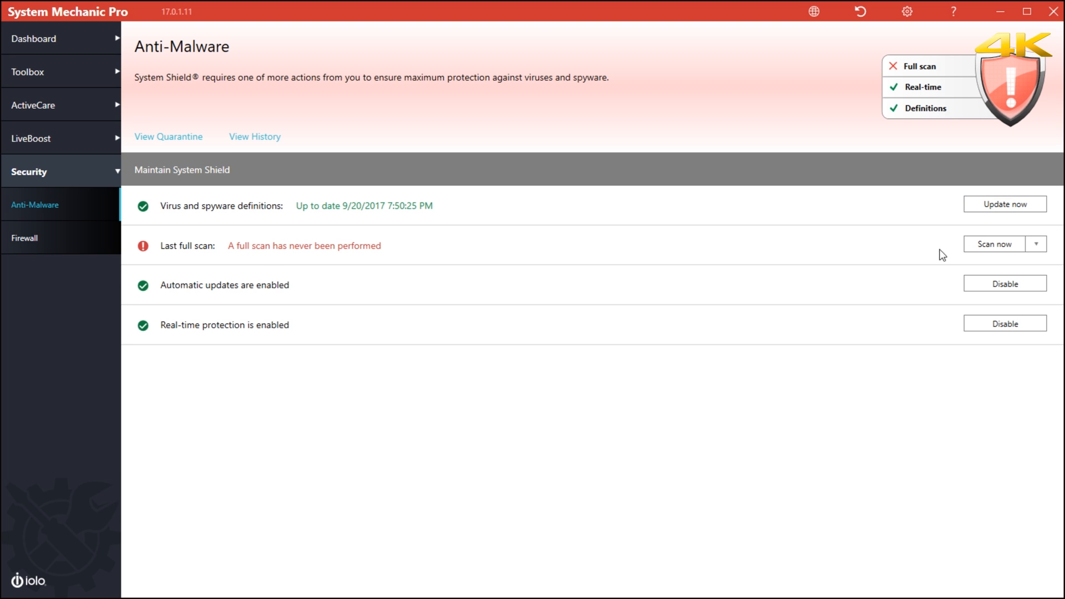
mouse_move(548, 593)
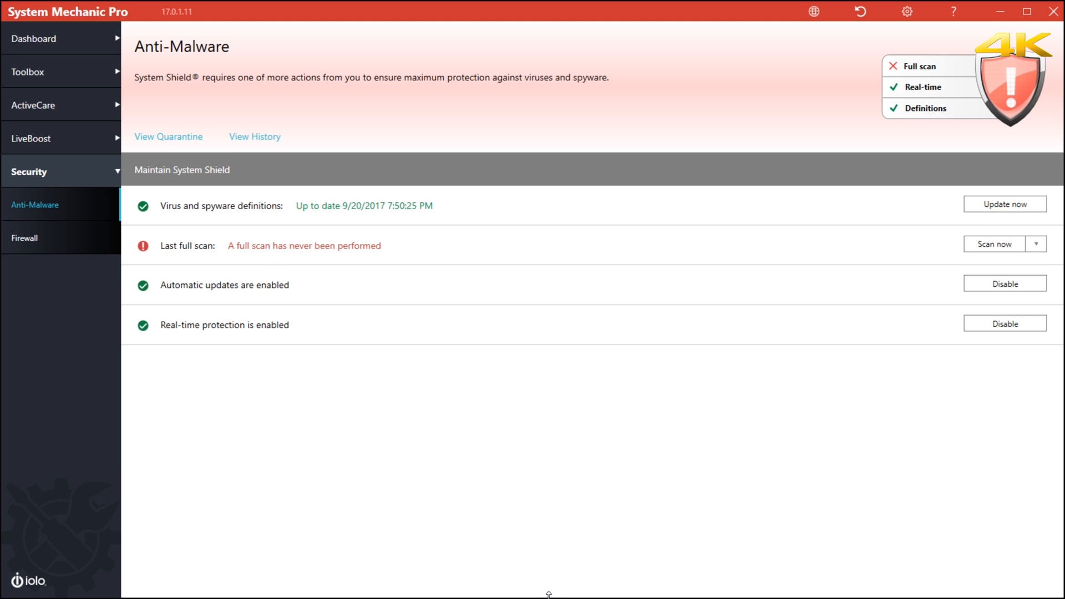
mouse_move(377, 295)
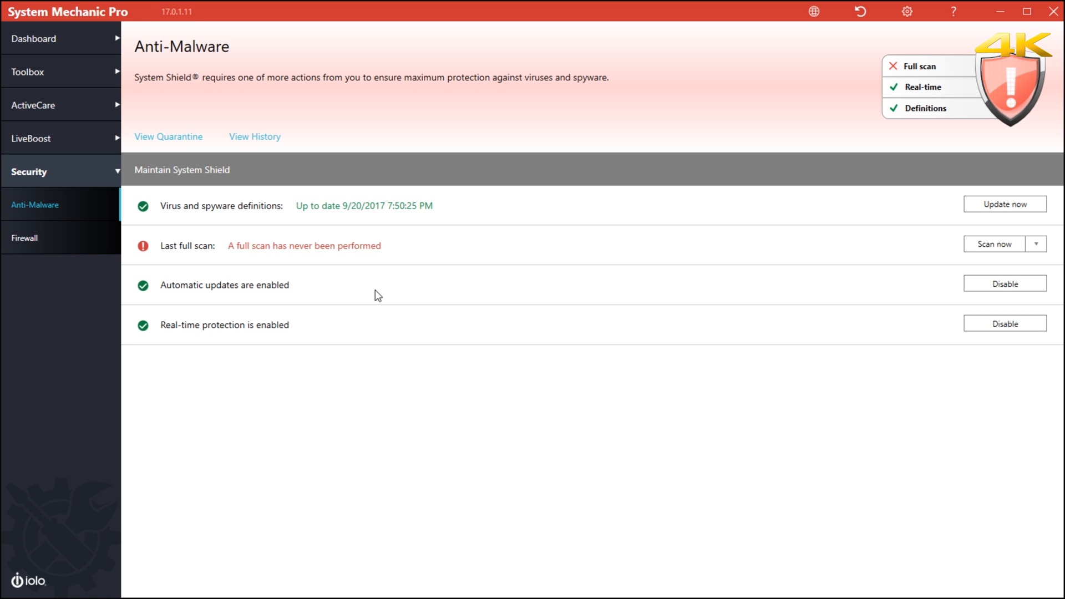
mouse_move(379, 285)
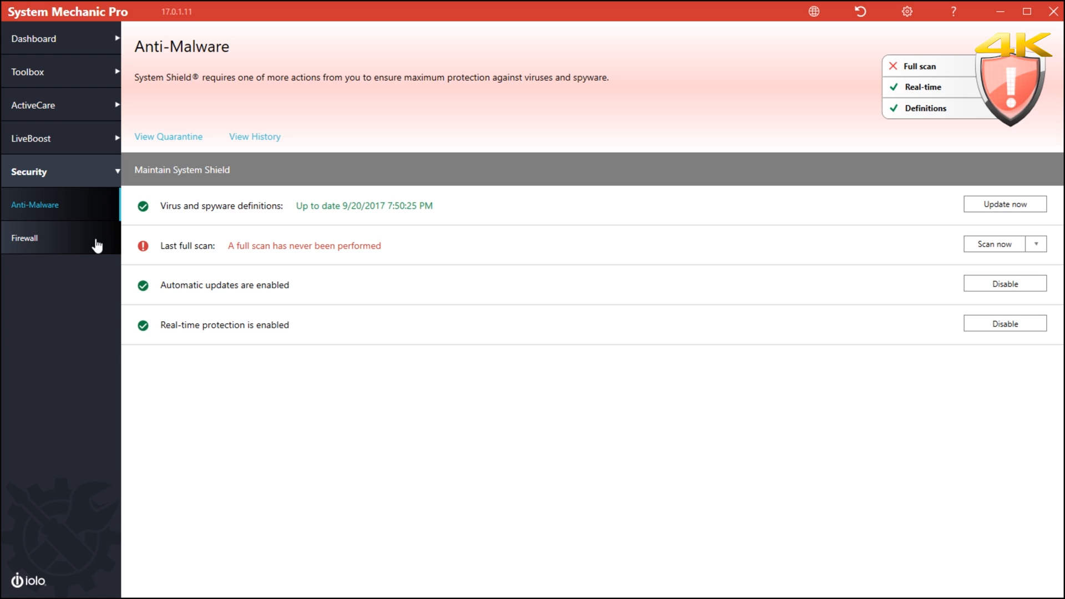
- Check the Firewall page showing monitoring off, then return to the Dashboard
left_click(25, 238)
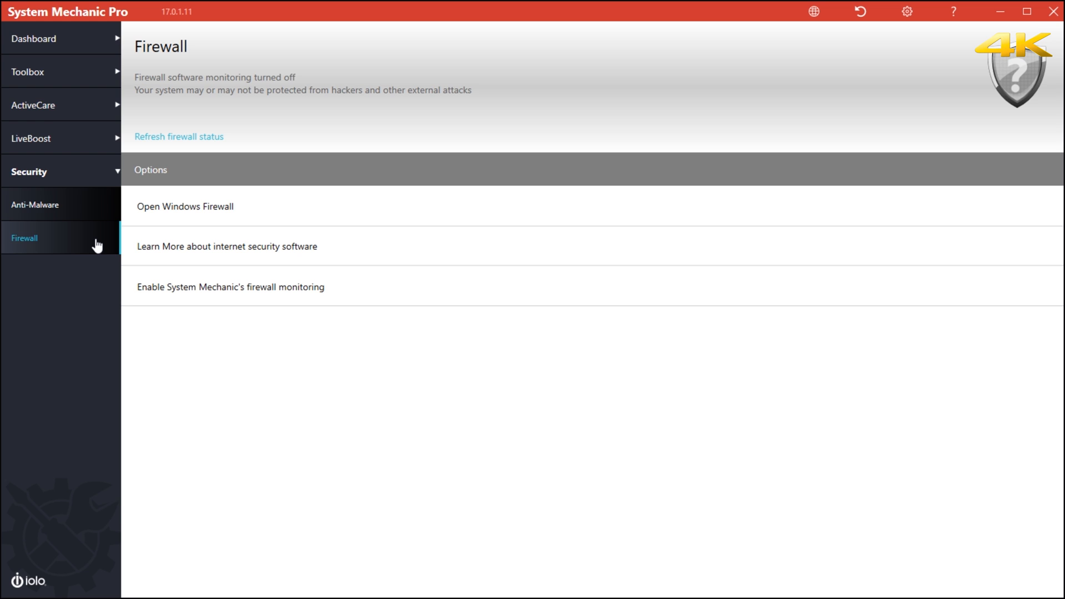
left_click(35, 39)
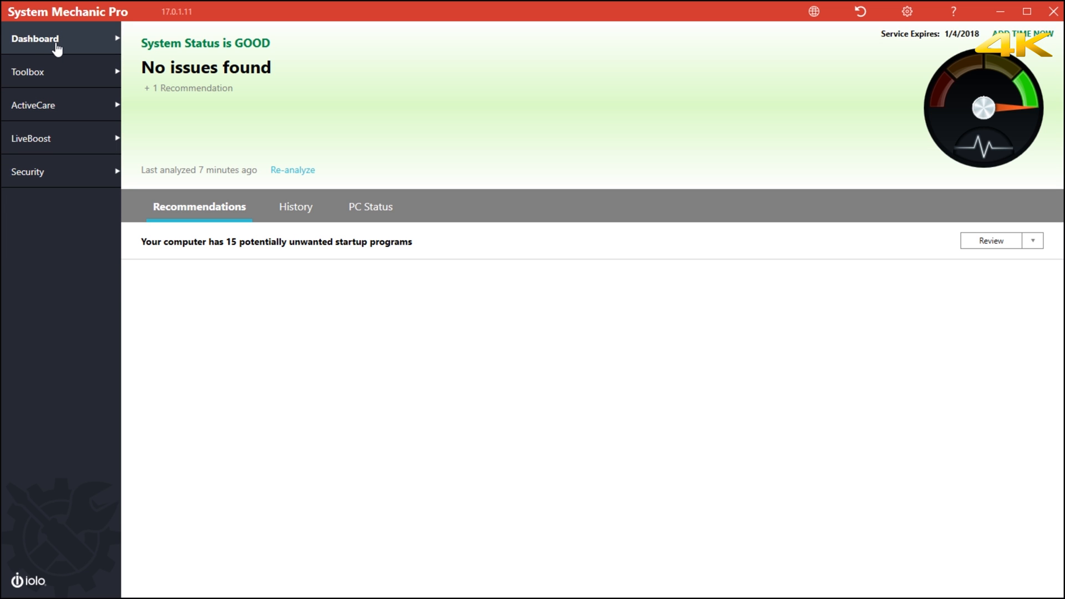
mouse_move(61, 55)
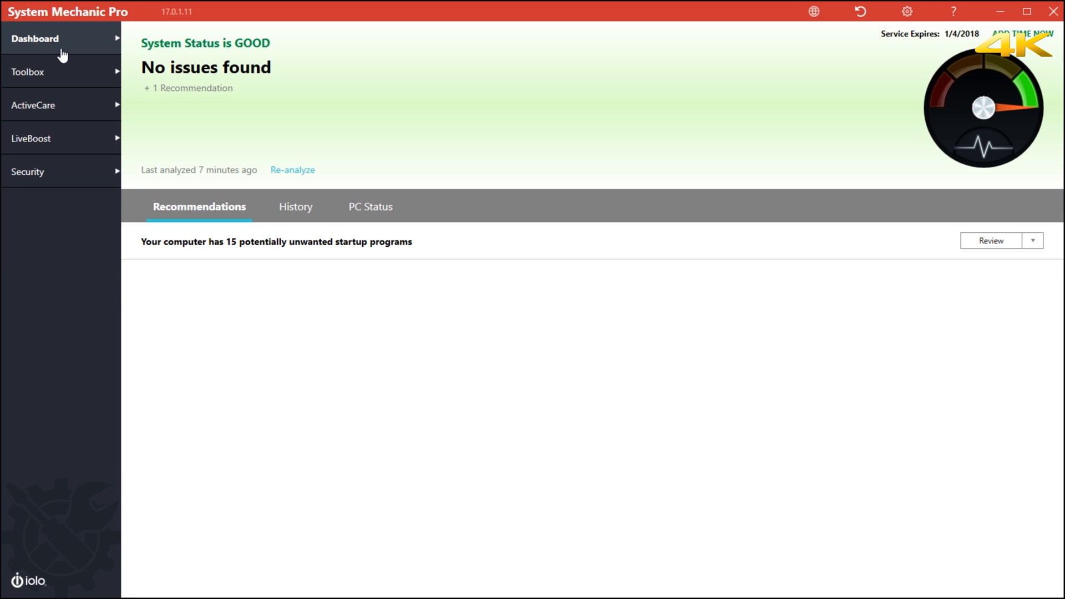